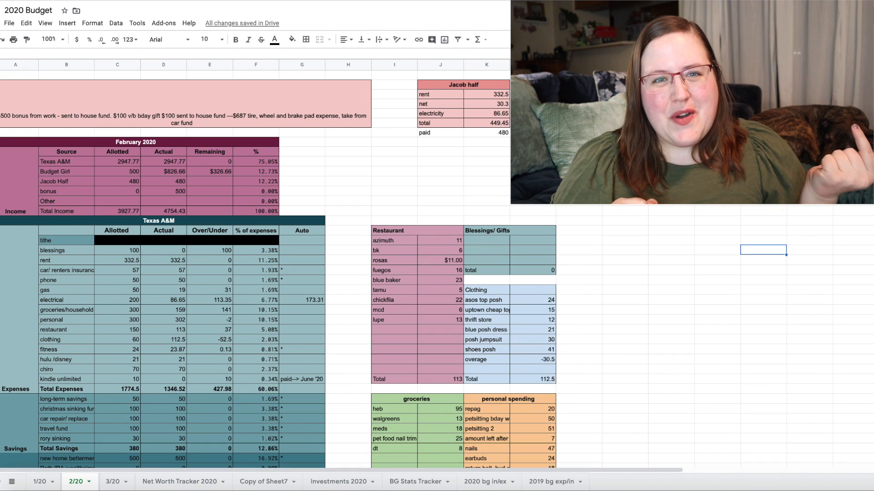
Step: Scroll to the Texas A&M table and select the chiro expense line for clearing
{"action": "scroll", "scroll_direction": "down", "scroll_amount": 3}
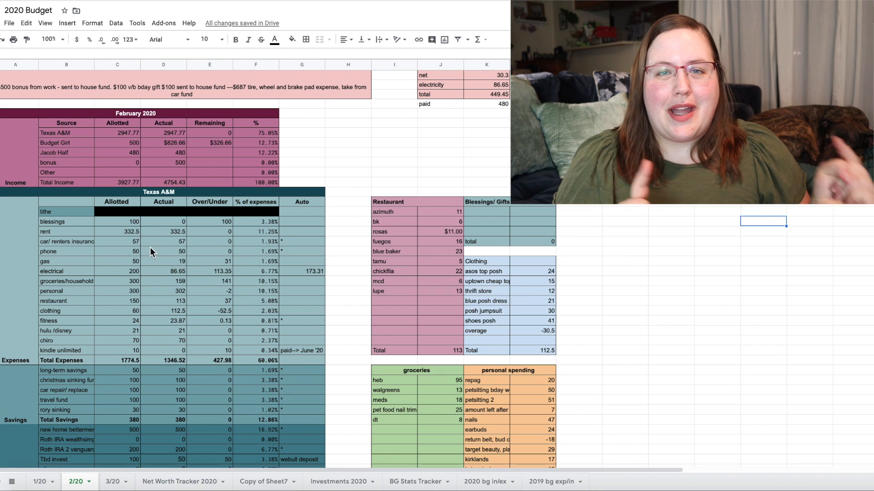
{"action": "mouse_move", "coordinate": [185, 272]}
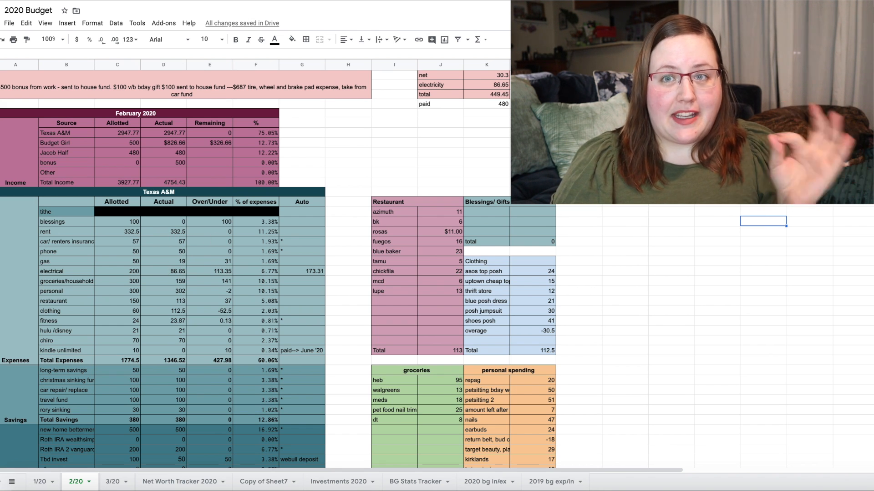
{"action": "scroll", "scroll_direction": "down", "scroll_amount": 3}
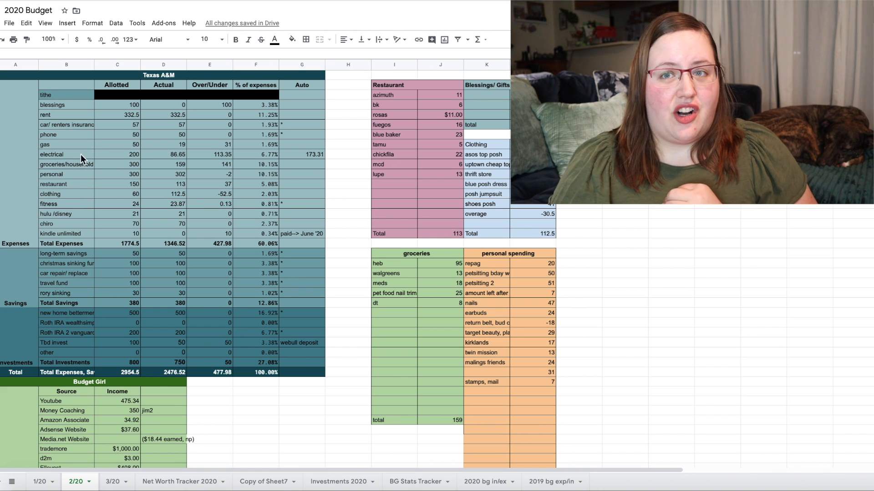
{"action": "mouse_move", "coordinate": [142, 157]}
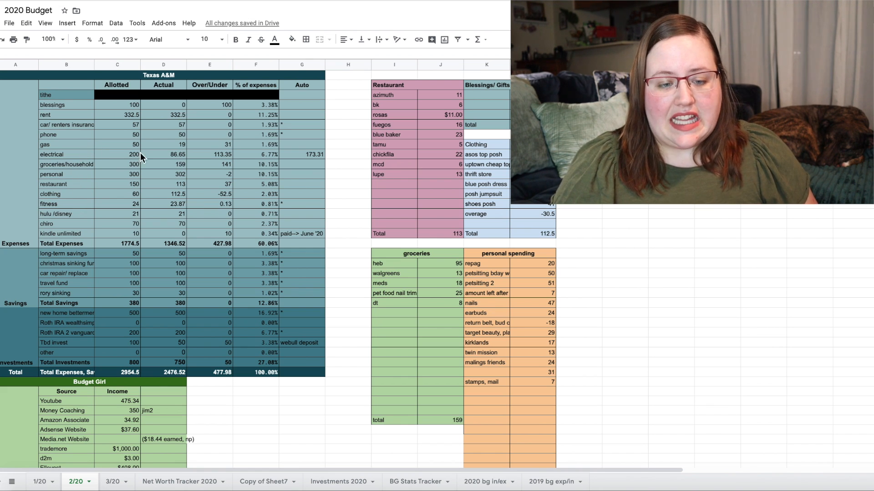
{"action": "mouse_move", "coordinate": [350, 151]}
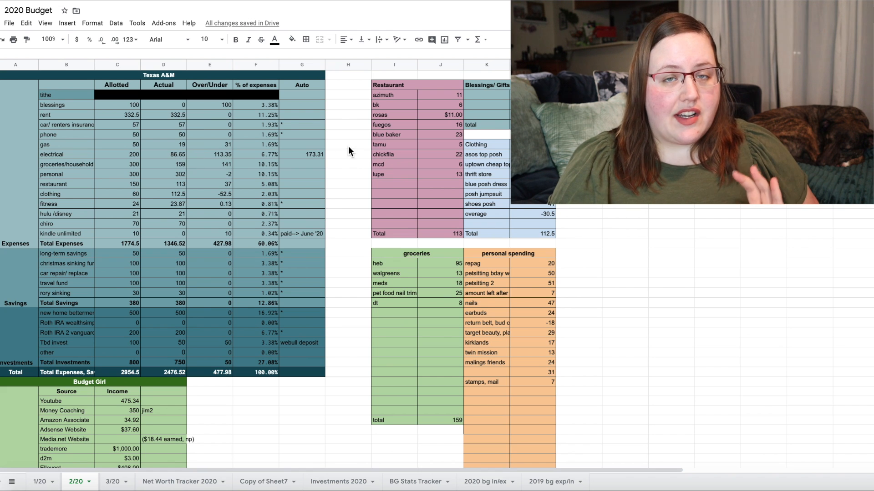
{"action": "mouse_move", "coordinate": [316, 160]}
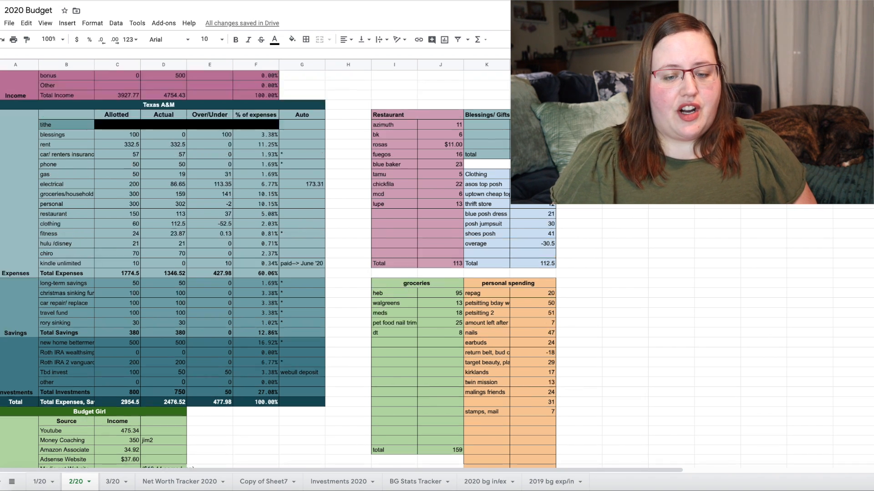
{"action": "scroll", "scroll_direction": "down", "scroll_amount": 3}
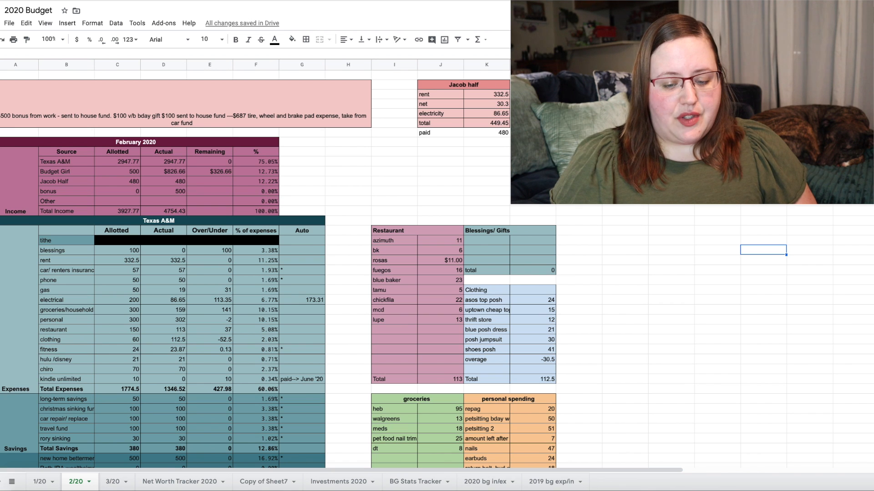
{"action": "scroll", "scroll_direction": "down", "scroll_amount": 3}
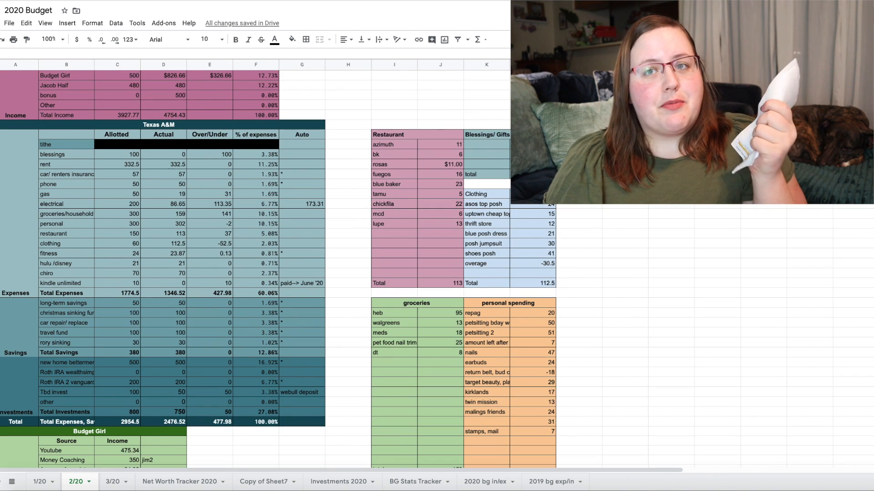
{"action": "scroll", "scroll_direction": "down", "scroll_amount": 3}
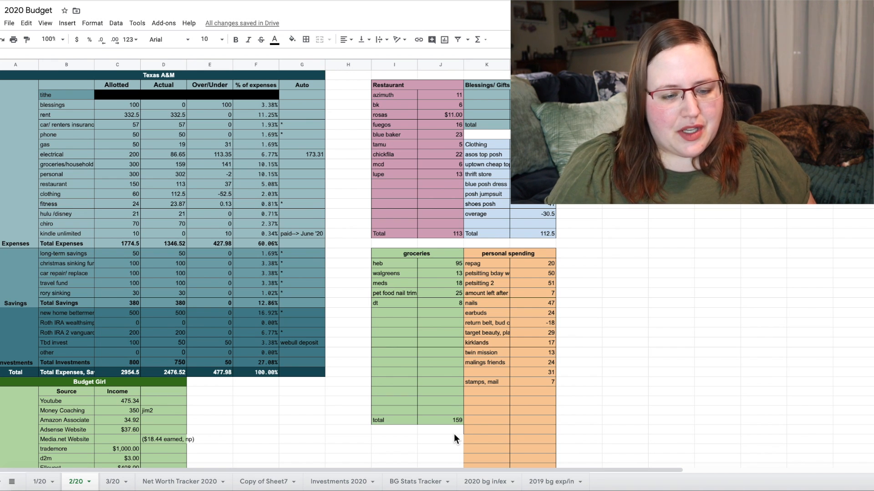
{"action": "mouse_move", "coordinate": [166, 192]}
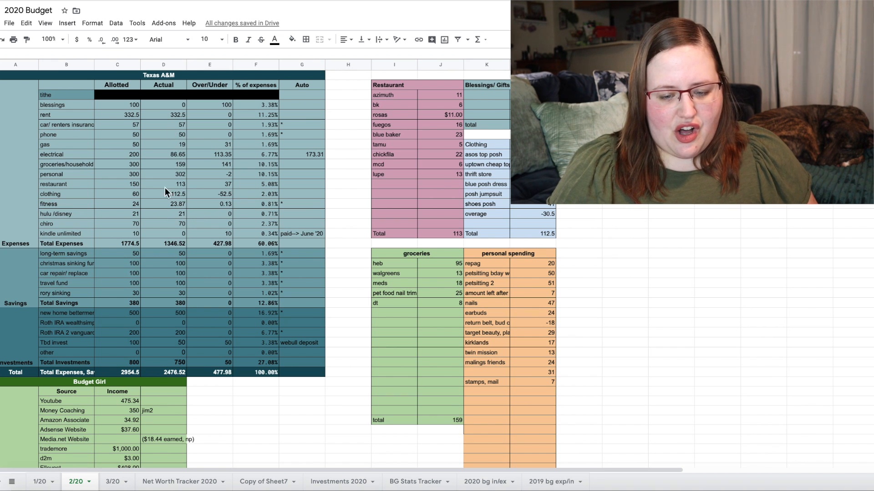
{"action": "mouse_move", "coordinate": [199, 184]}
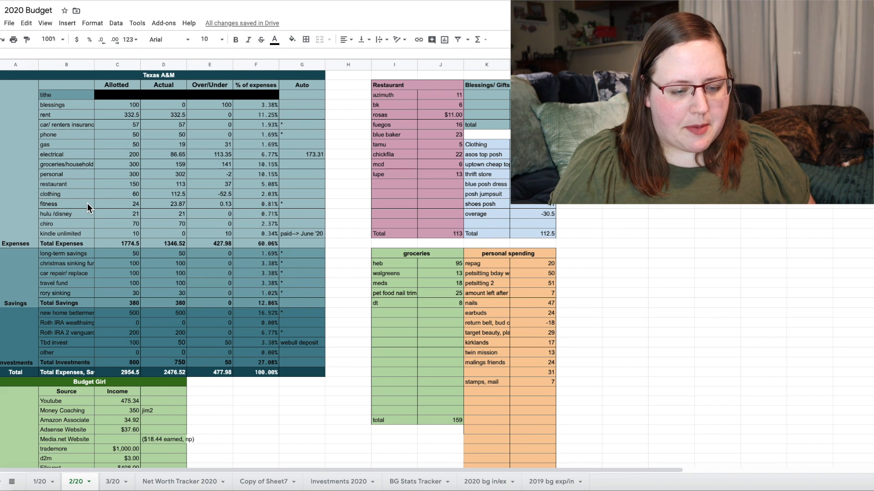
{"action": "mouse_move", "coordinate": [174, 226]}
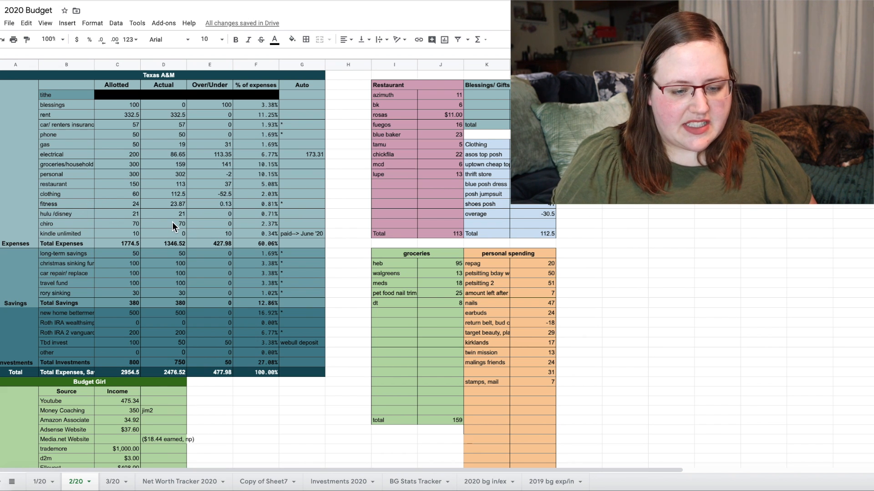
{"action": "left_click", "coordinate": [164, 223]}
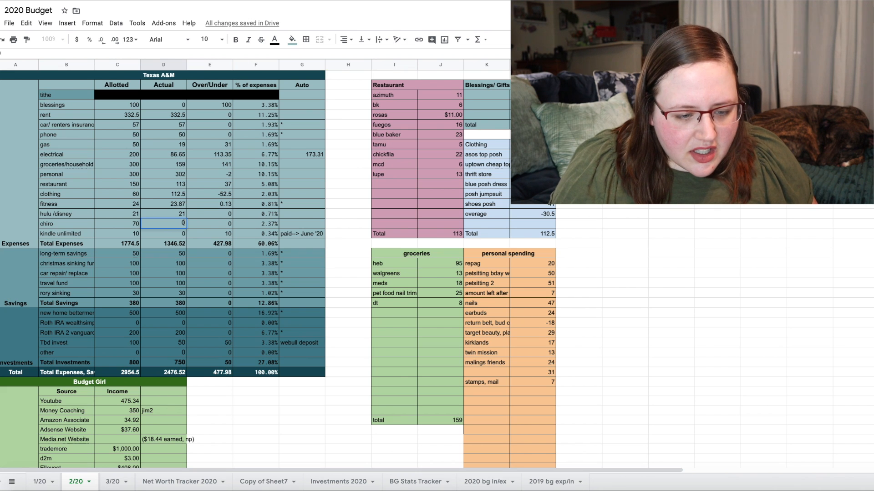
{"action": "left_click", "coordinate": [117, 224]}
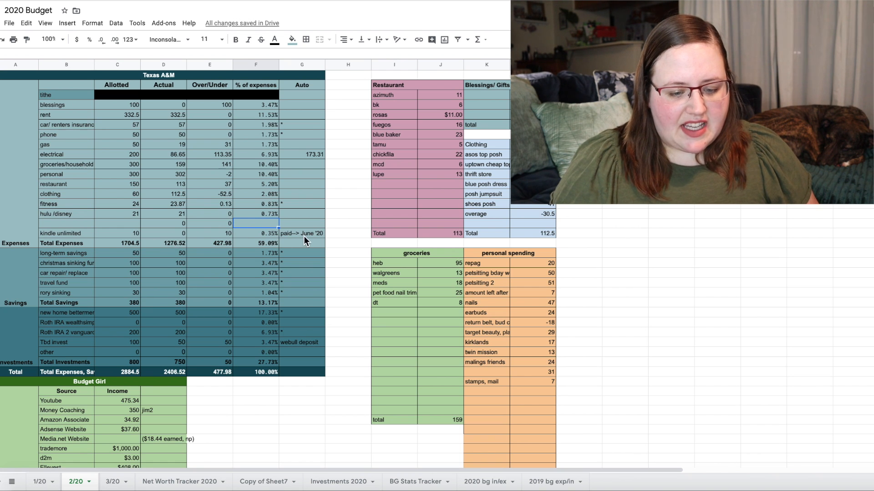
{"action": "mouse_move", "coordinate": [175, 287]}
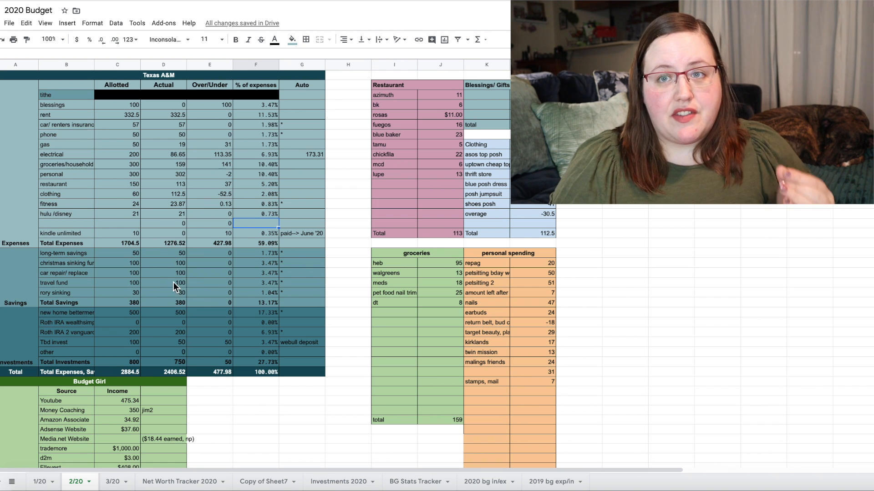
{"action": "mouse_move", "coordinate": [180, 299]}
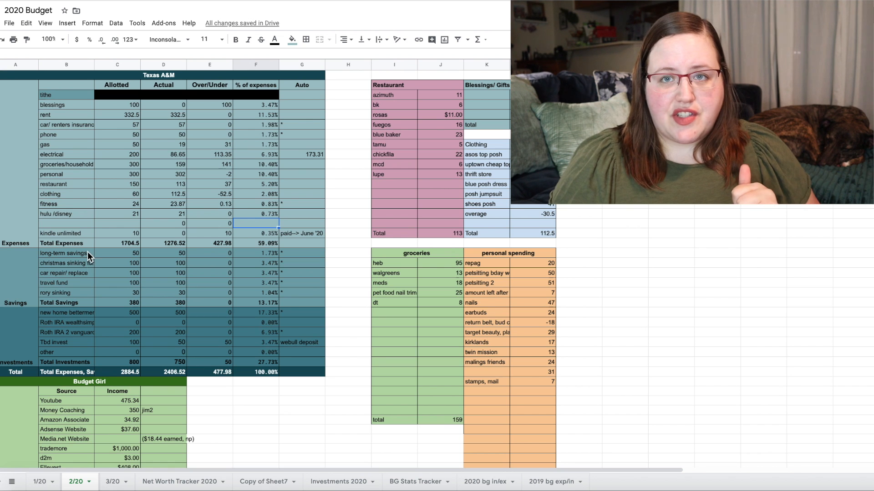
{"action": "mouse_move", "coordinate": [140, 293]}
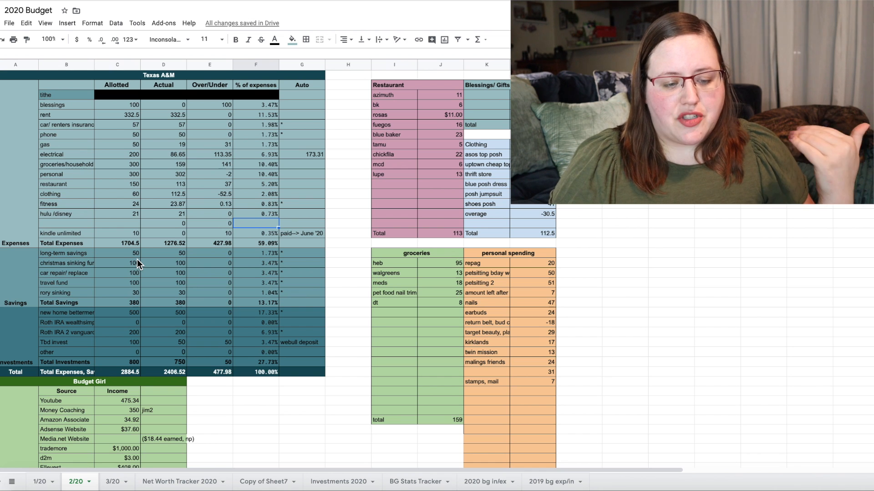
{"action": "mouse_move", "coordinate": [130, 273]}
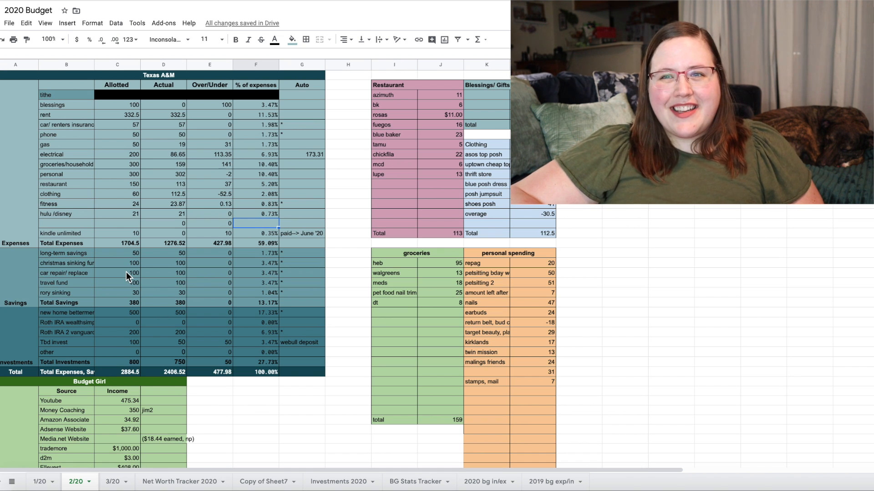
{"action": "mouse_move", "coordinate": [130, 327]}
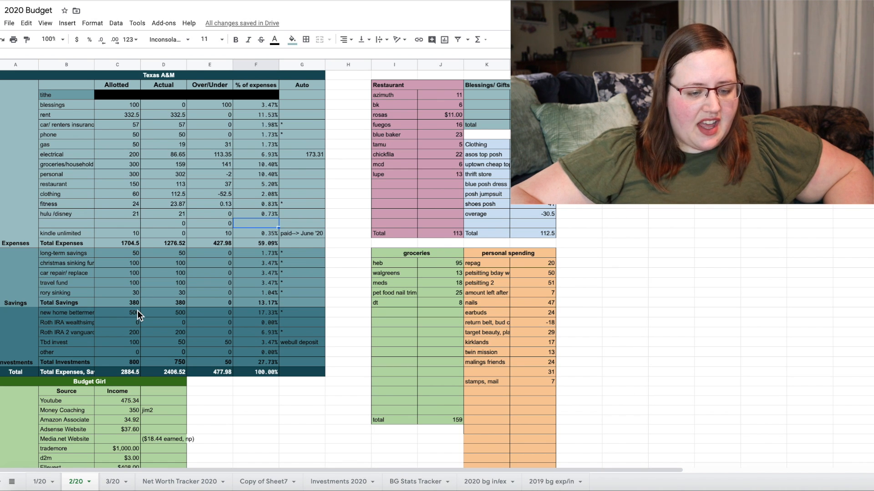
{"action": "mouse_move", "coordinate": [149, 339]}
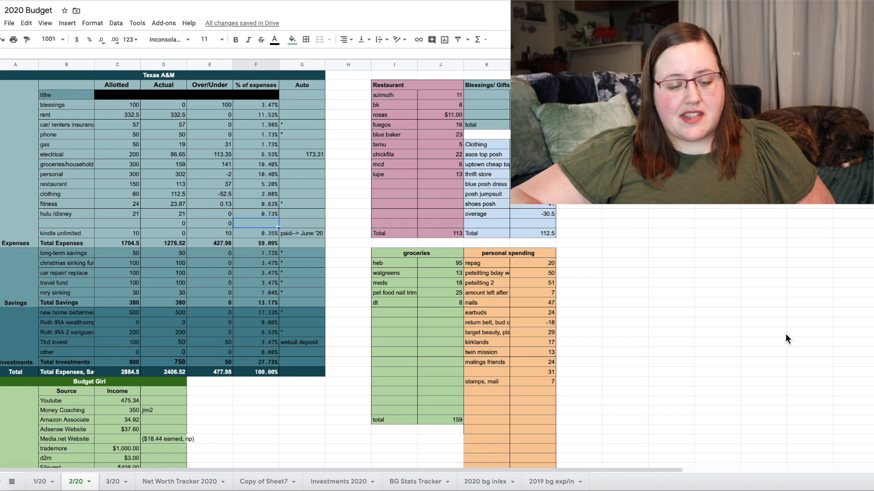
{"action": "scroll", "scroll_direction": "down", "scroll_amount": 3}
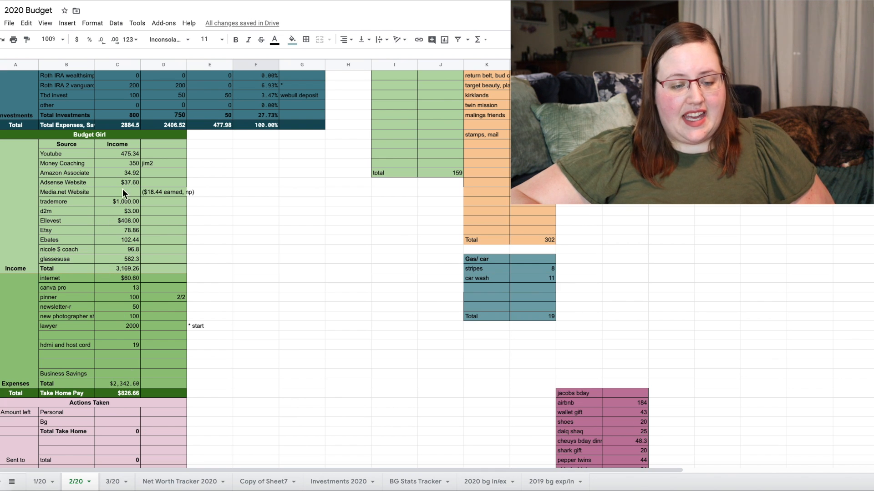
{"action": "mouse_move", "coordinate": [126, 171]}
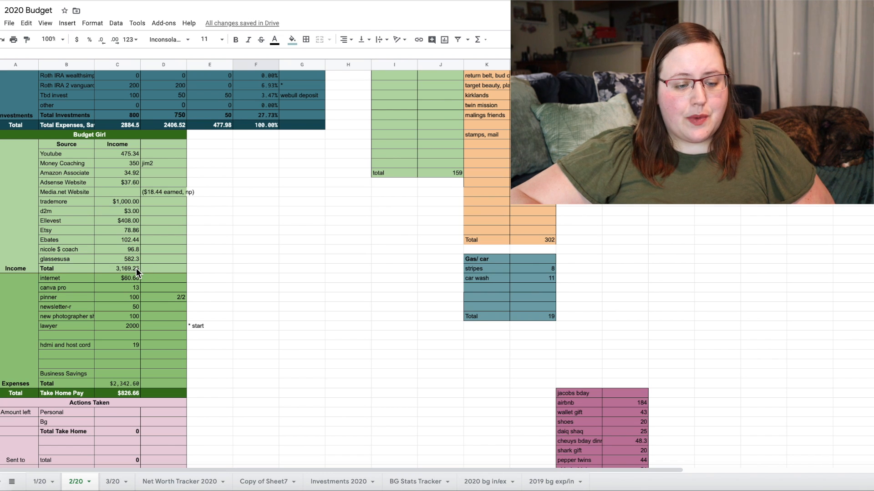
{"action": "mouse_move", "coordinate": [156, 275]}
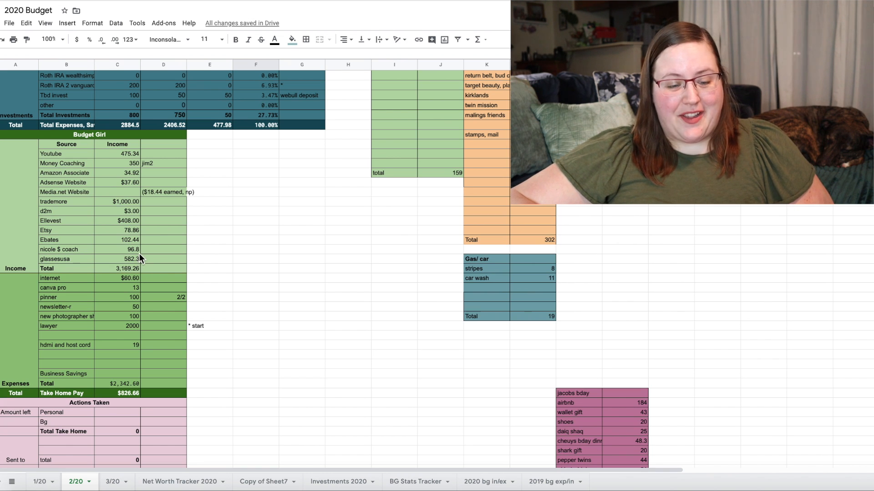
{"action": "mouse_move", "coordinate": [138, 223]}
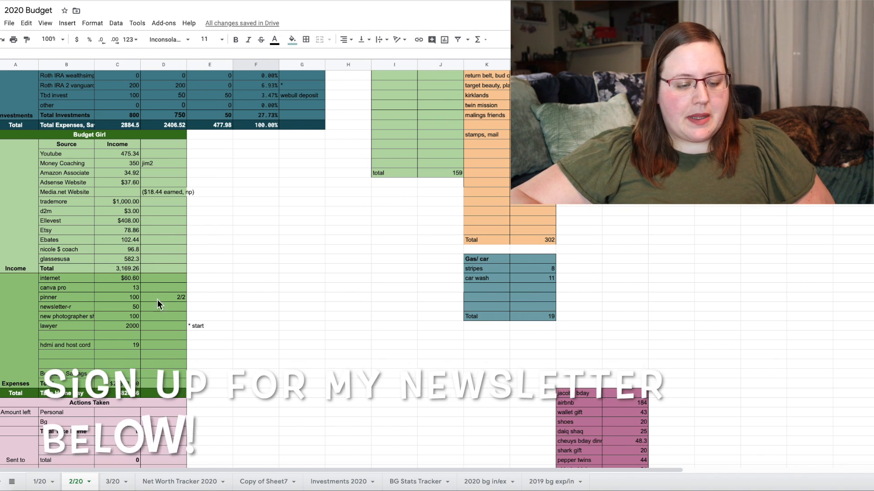
{"action": "mouse_move", "coordinate": [146, 346]}
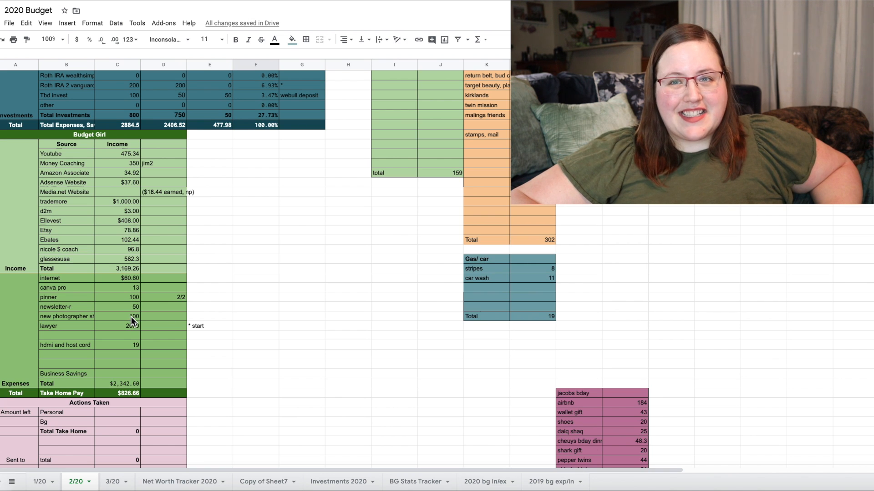
{"action": "left_click", "coordinate": [163, 316]}
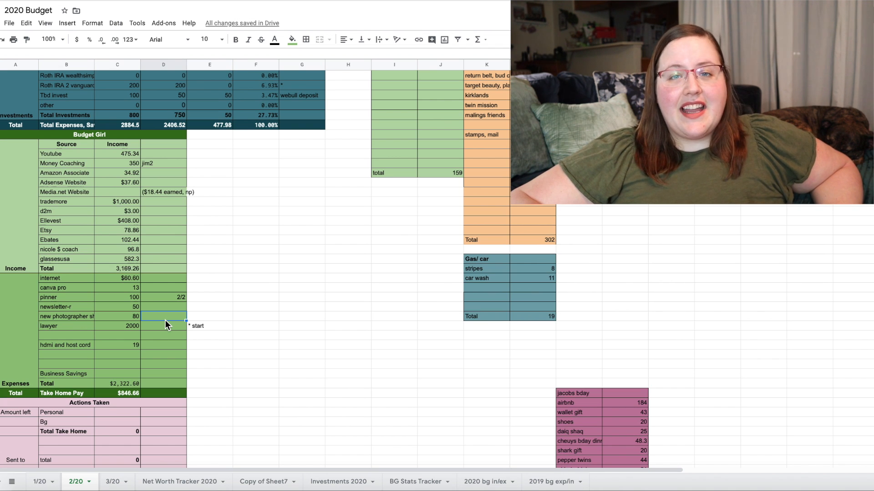
{"action": "mouse_move", "coordinate": [141, 351]}
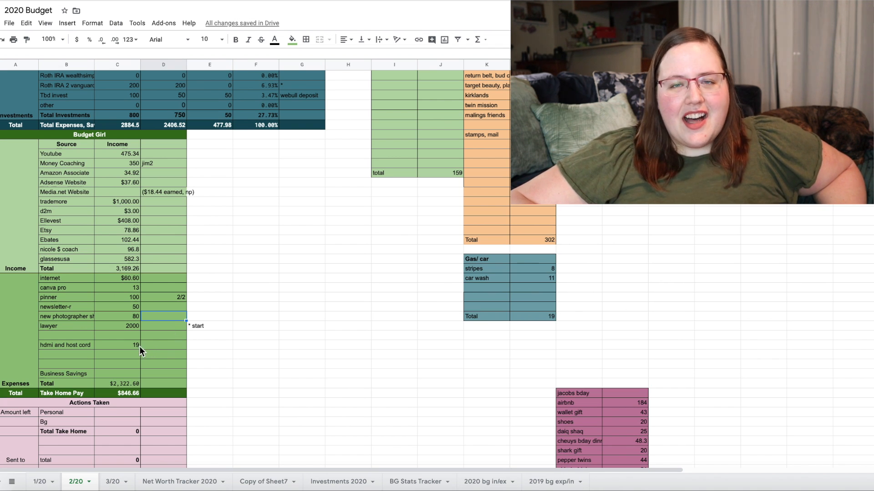
{"action": "mouse_move", "coordinate": [132, 328]}
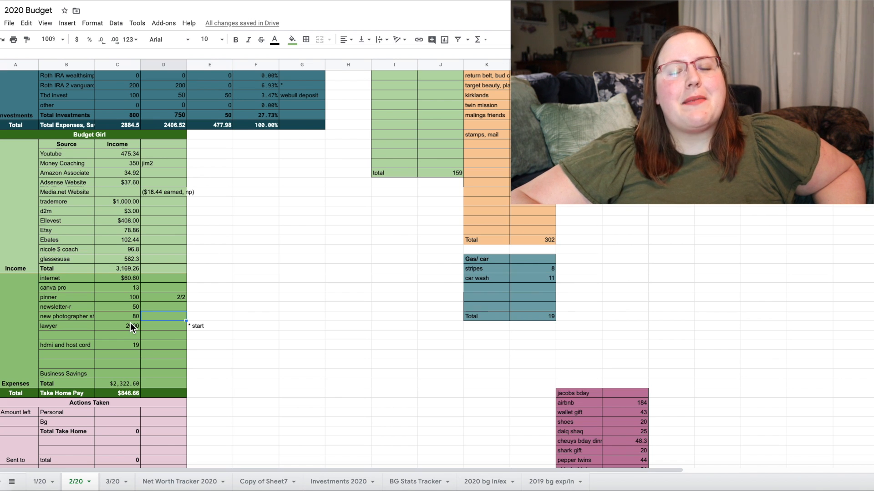
{"action": "mouse_move", "coordinate": [139, 327]}
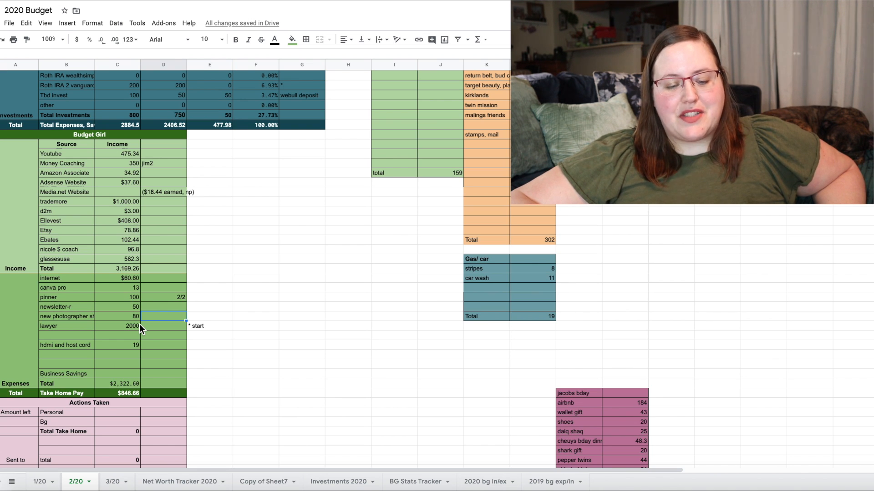
{"action": "left_click", "coordinate": [117, 326]}
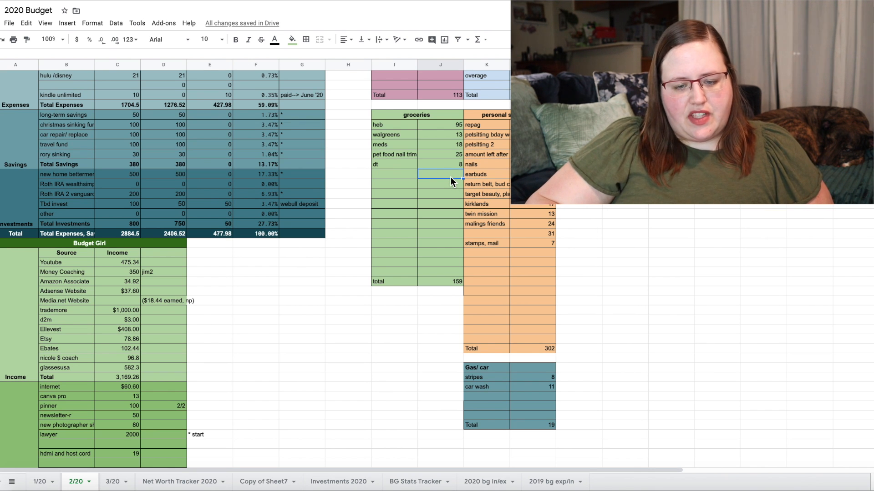
Step: Log the heb 3/7 grocery purchase of 53
{"action": "type", "text": "53"}
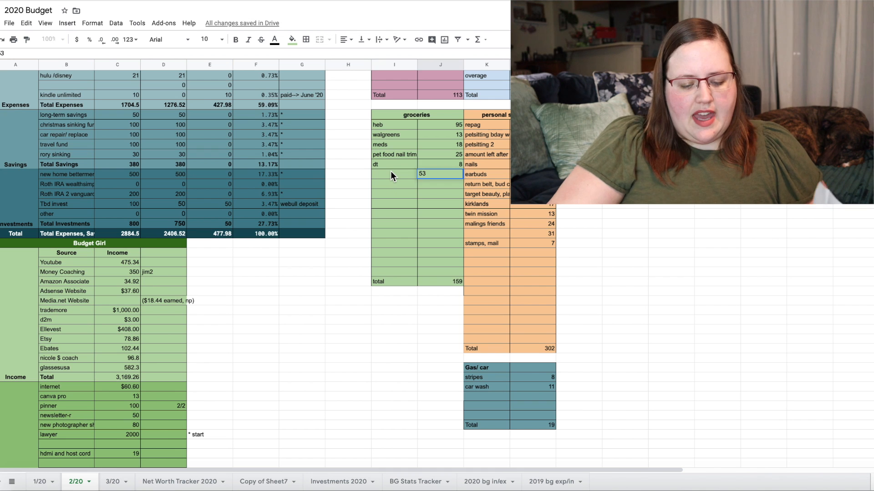
{"action": "type", "text": "heb."}
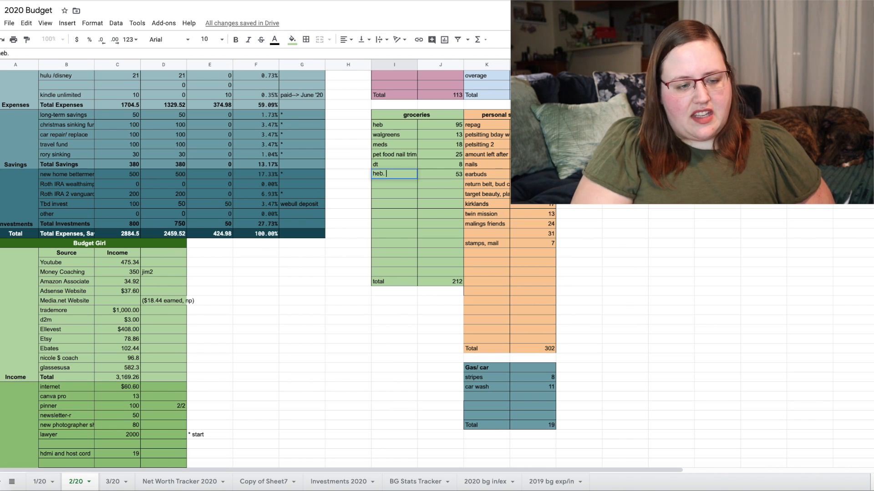
{"action": "type", "text": "3/7"}
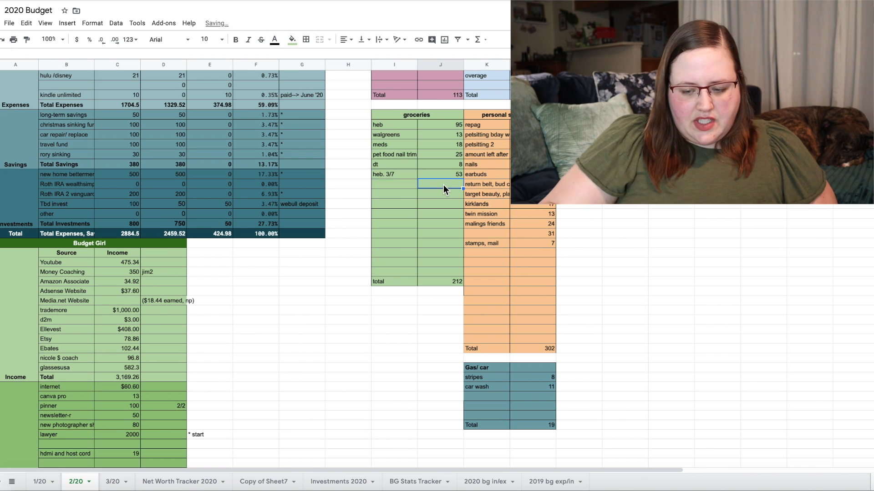
{"action": "type", "text": "7"}
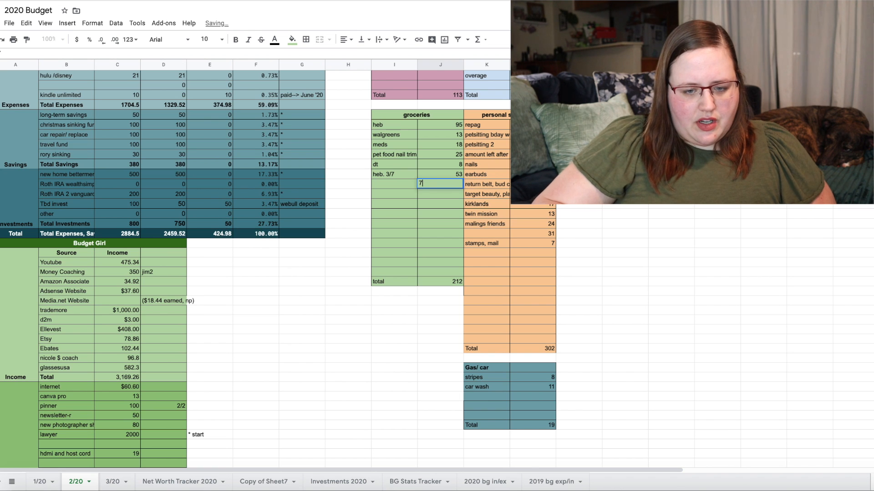
{"action": "key", "text": "enter"}
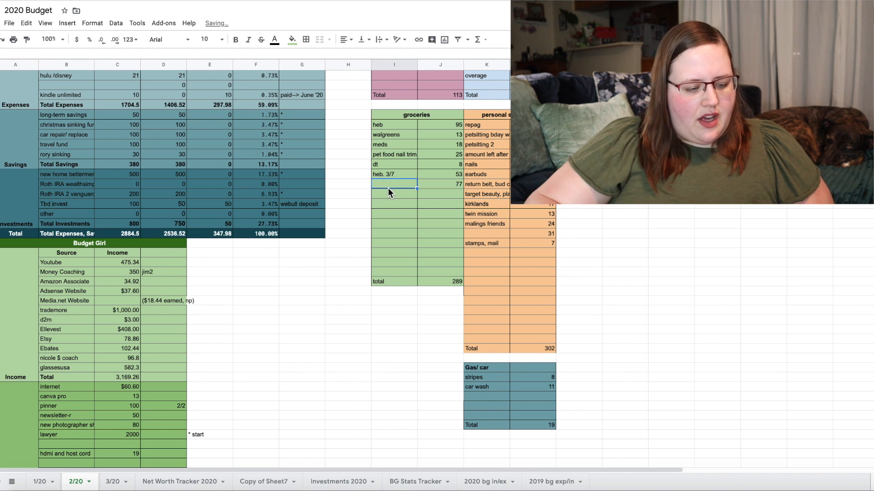
Step: Add wm 77 and aldi 10 to the groceries table
{"action": "type", "text": "wm"}
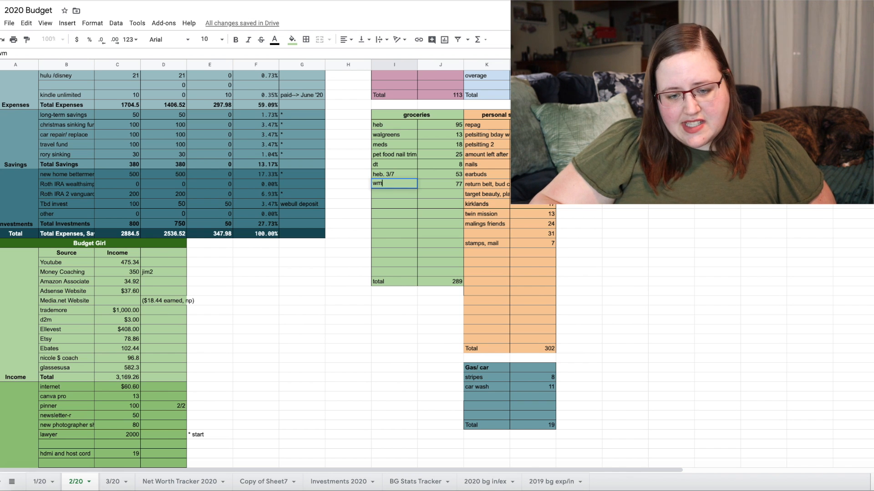
{"action": "mouse_move", "coordinate": [527, 304]}
{"action": "type", "text": "10"}
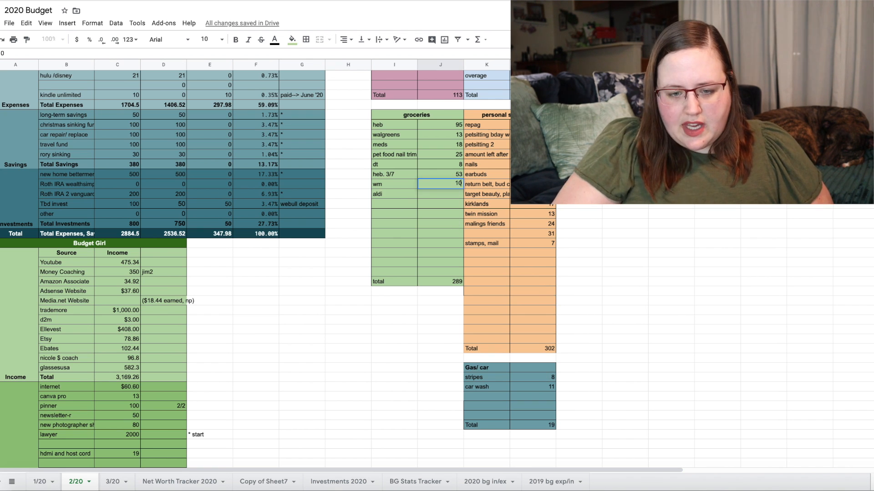
{"action": "type", "text": "77"}
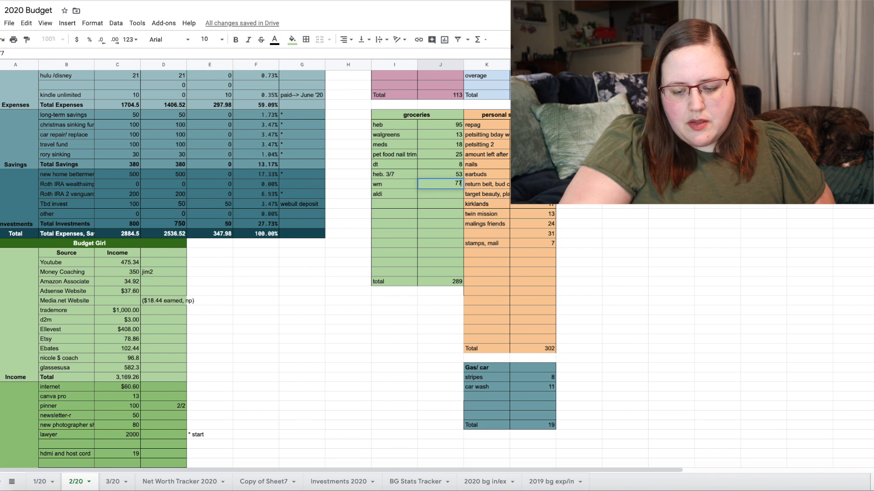
{"action": "type", "text": "10"}
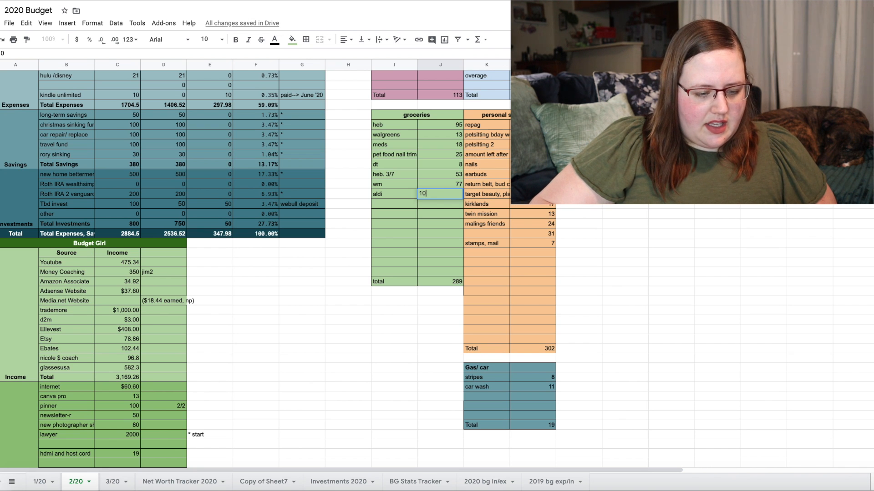
{"action": "key", "text": "enter"}
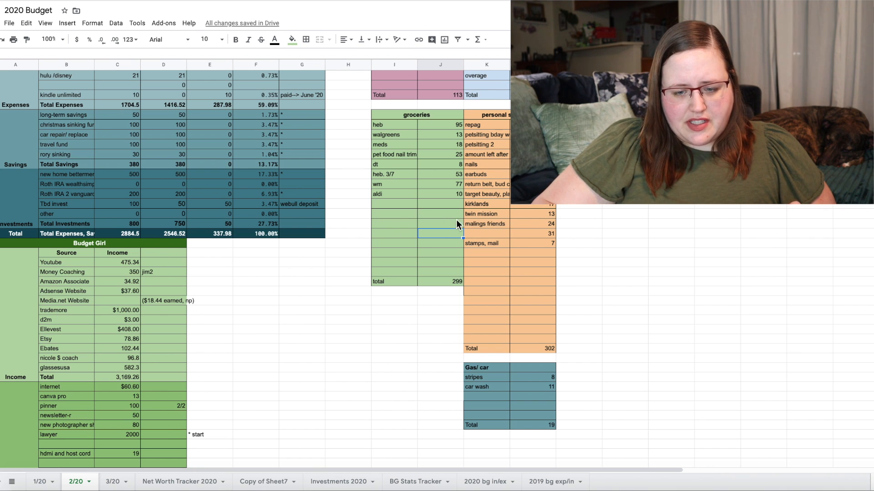
Step: Add target 38 under personal spending and start a 24 grocery entry
{"action": "type", "text": "target"}
{"action": "left_click", "coordinate": [533, 253]}
{"action": "type", "text": "38"}
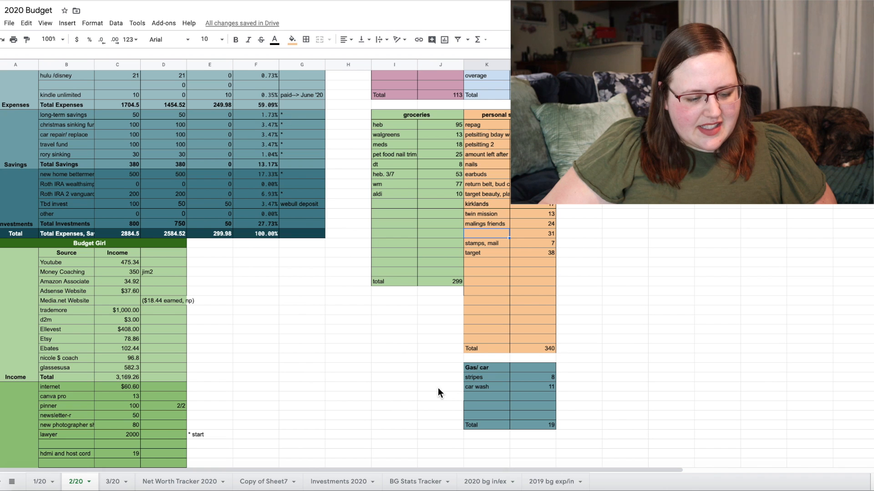
{"action": "mouse_move", "coordinate": [389, 350]}
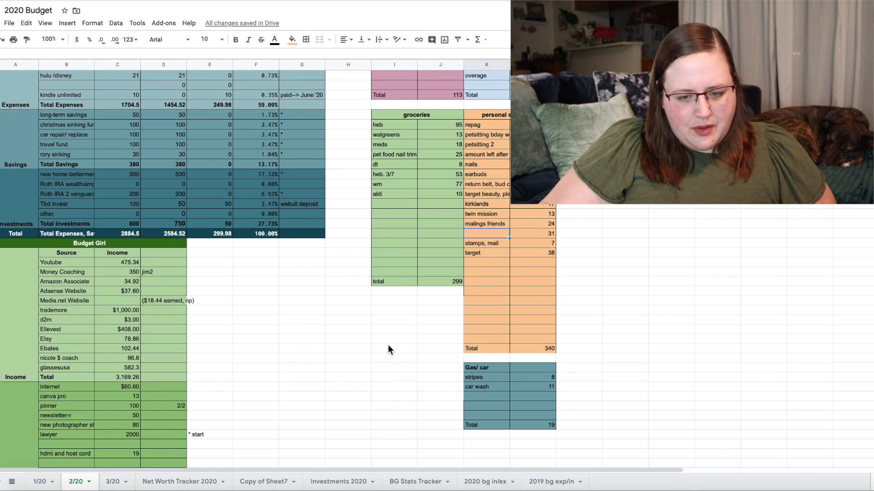
{"action": "left_click", "coordinate": [440, 204]}
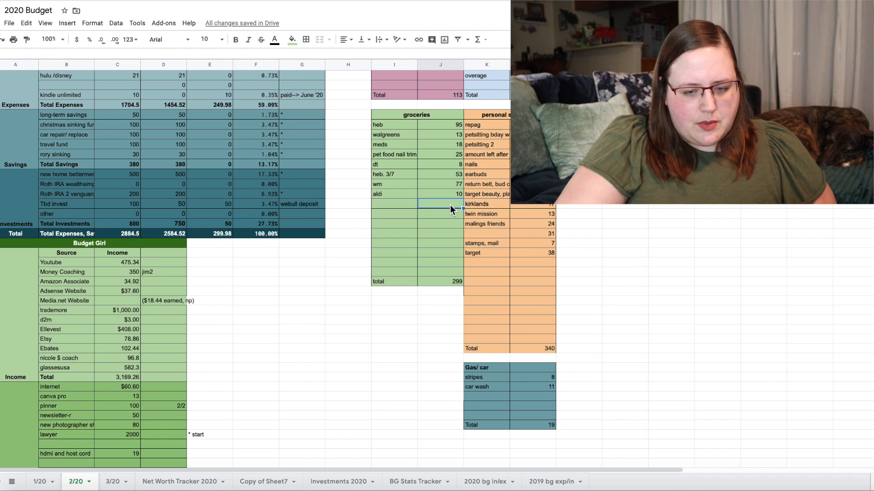
{"action": "type", "text": "24"}
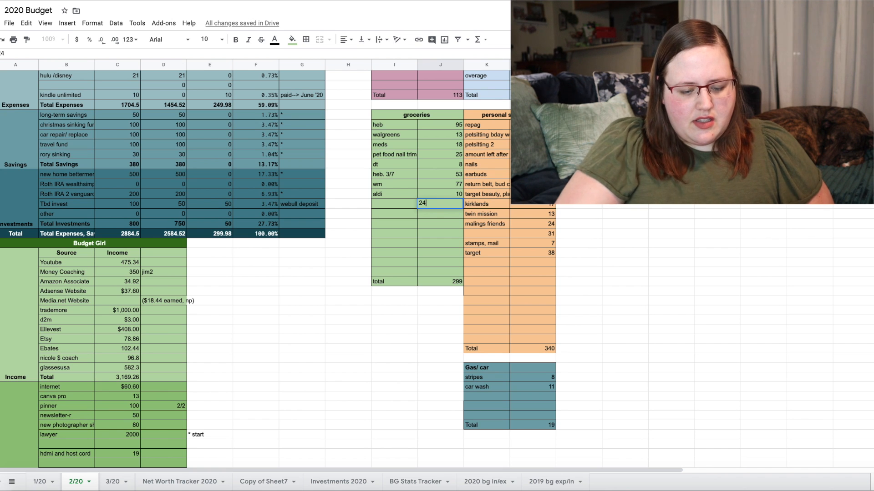
{"action": "type", "text": "w"}
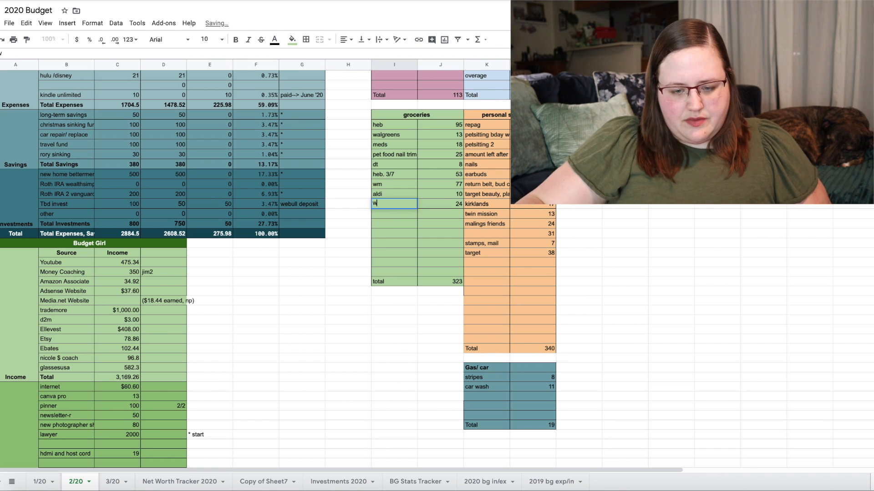
Step: Label the 24 entry wm, cut grocery cells I204:J207, and open the 3/20 sheet
{"action": "type", "text": "m"}
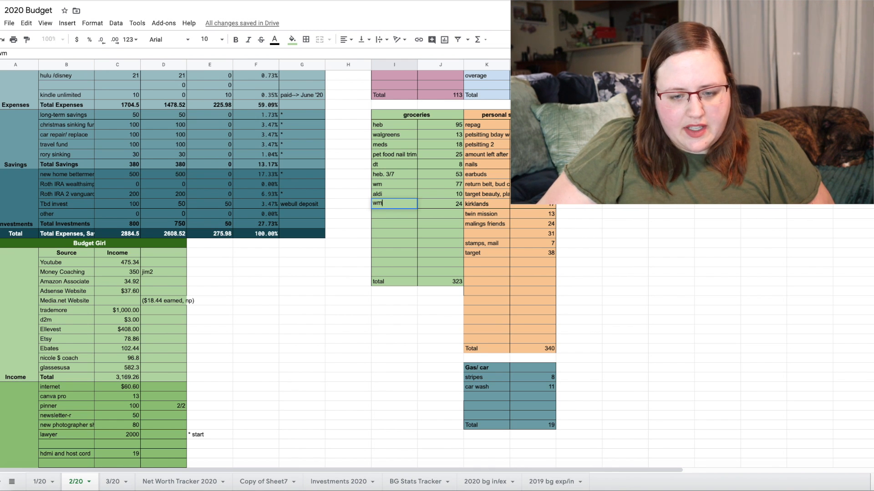
{"action": "key", "text": "Enter"}
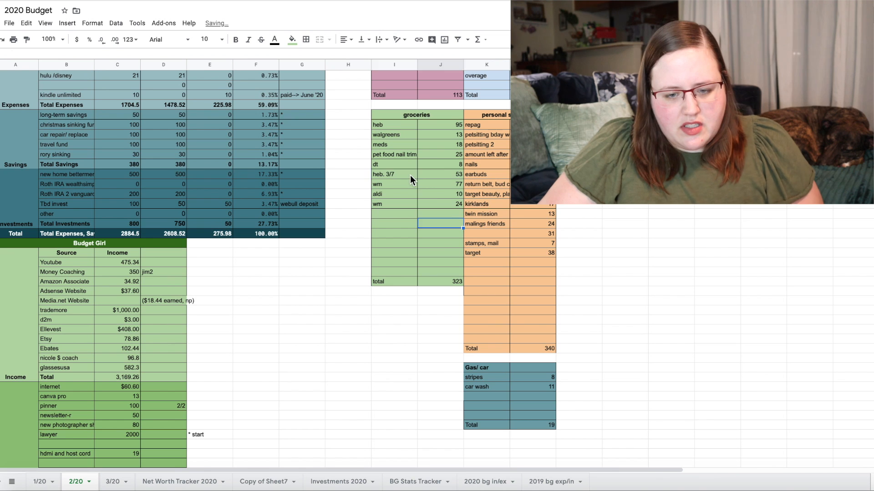
{"action": "left_click_drag", "start_coordinate": [383, 173], "coordinate": [439, 204]}
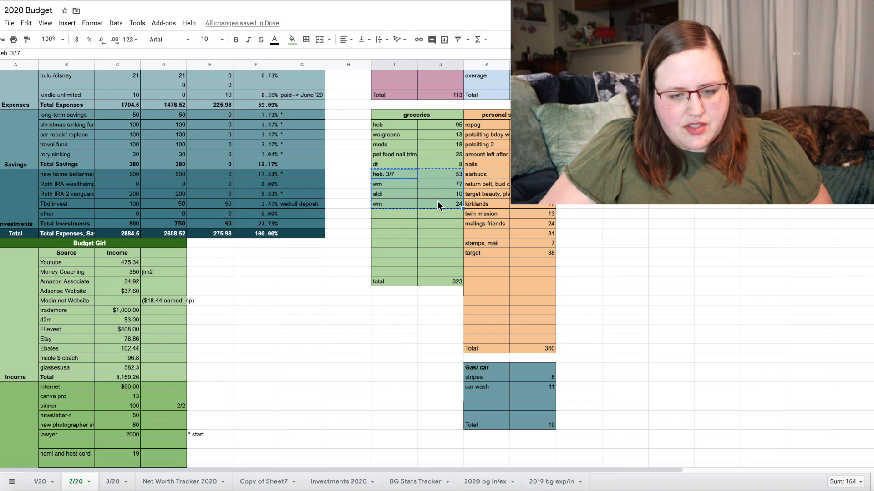
{"action": "left_click", "coordinate": [113, 481]}
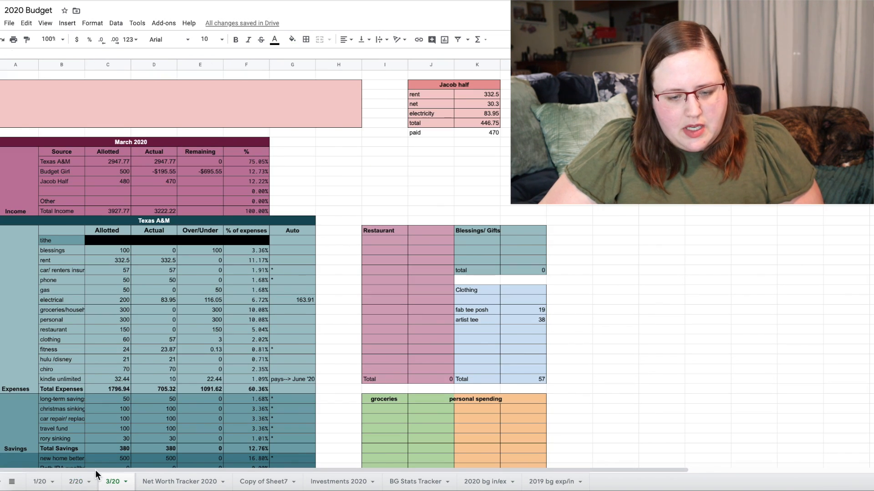
Step: Return to the 2/20 tab and apply all borders to the emptied grocery rows
{"action": "left_click", "coordinate": [384, 409]}
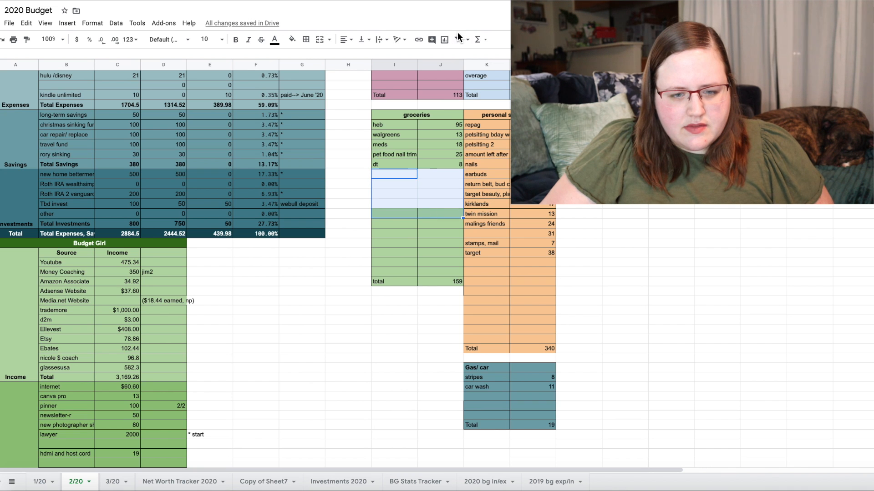
{"action": "left_click", "coordinate": [306, 39]}
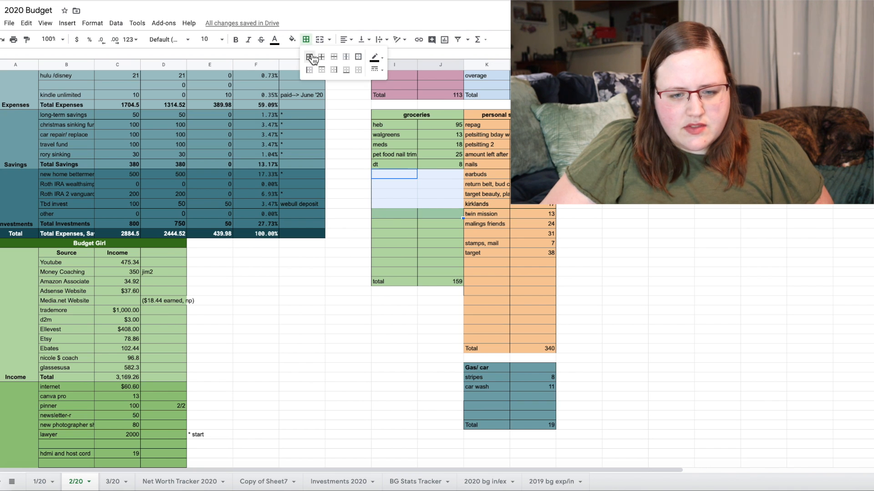
{"action": "left_click", "coordinate": [292, 40]}
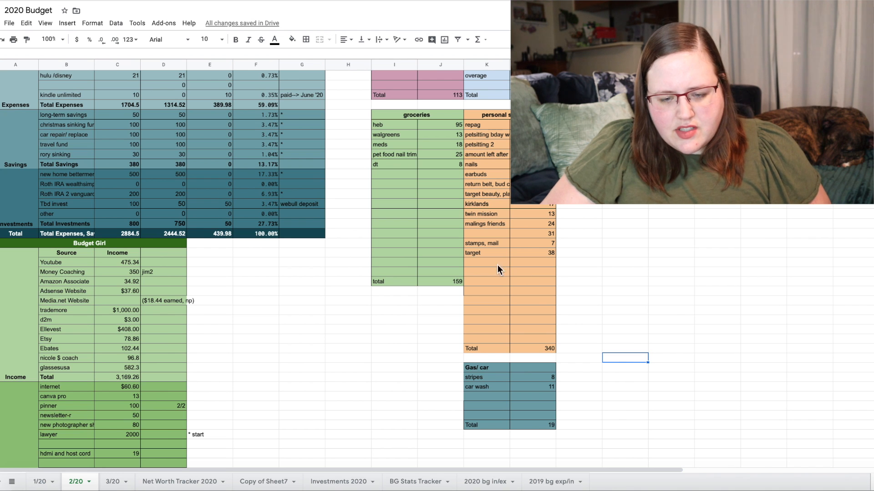
{"action": "left_click", "coordinate": [495, 252]}
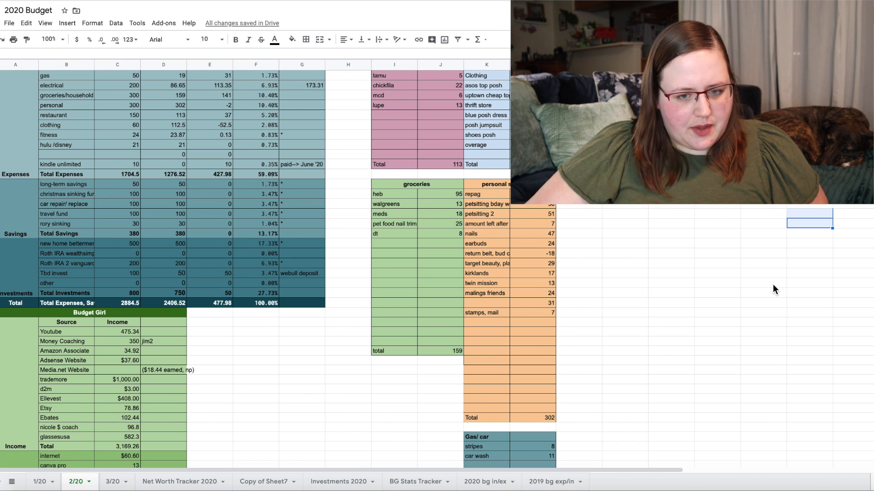
{"action": "mouse_move", "coordinate": [367, 202]}
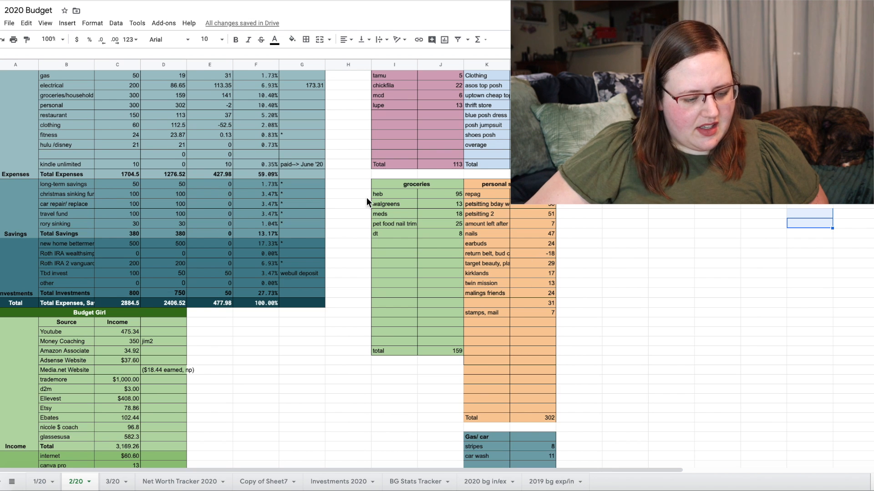
Step: Log taco casa and mcds 4 restaurant receipts, then dt 19 and heb 44 groceries
{"action": "left_click", "coordinate": [440, 115]}
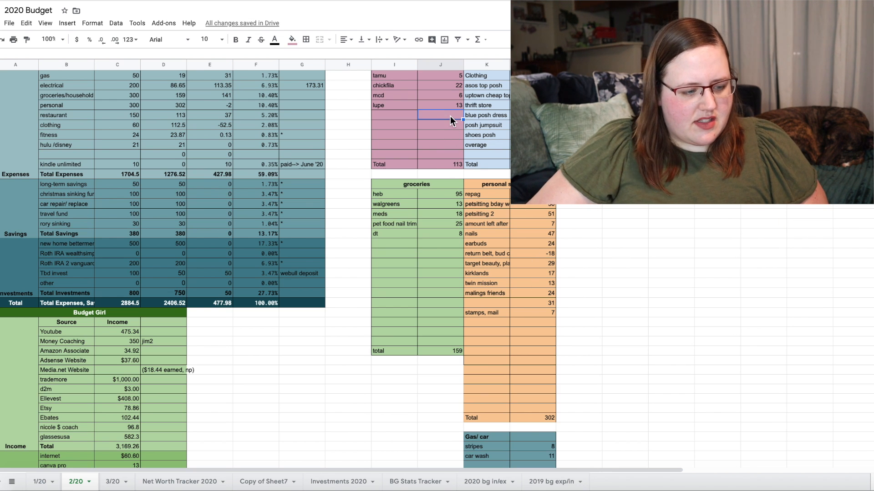
{"action": "type", "text": "taco casa"}
{"action": "left_click", "coordinate": [394, 244]}
{"action": "type", "text": "dt"}
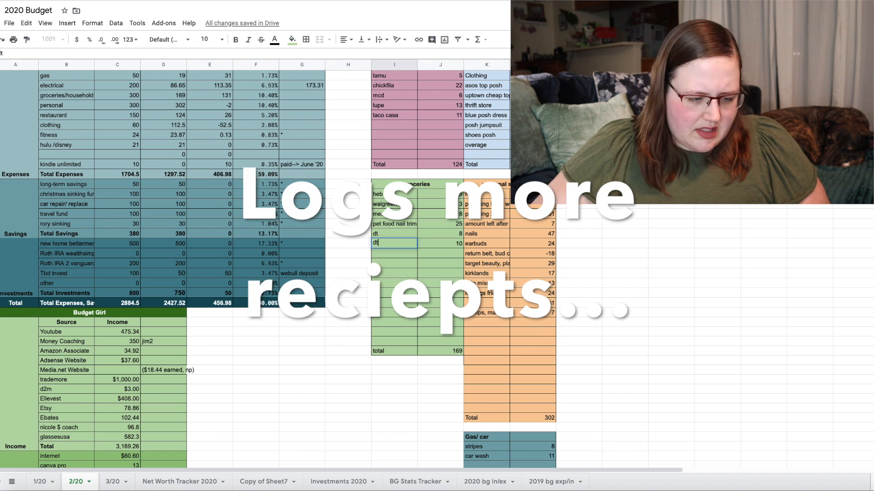
{"action": "left_click", "coordinate": [113, 482]}
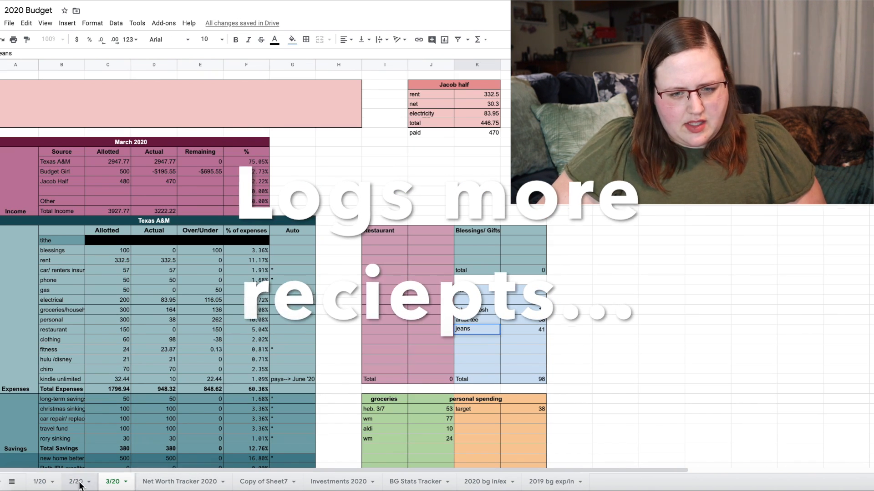
{"action": "left_click", "coordinate": [75, 482]}
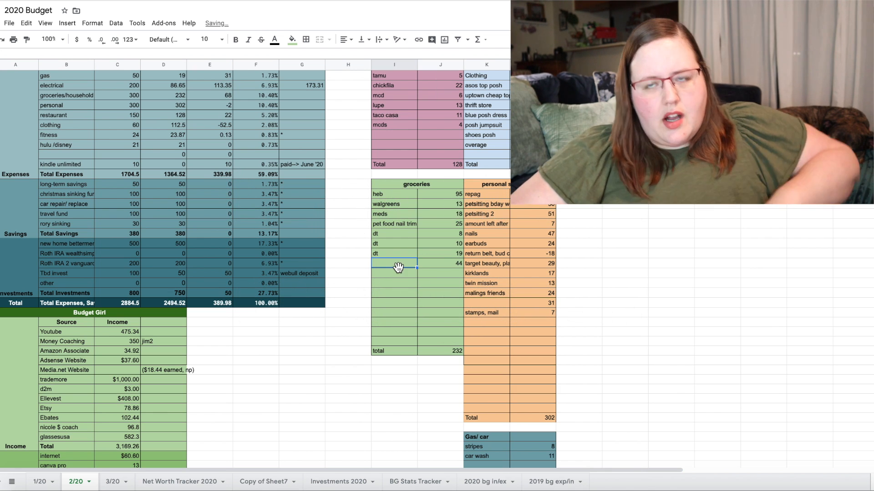
{"action": "type", "text": "heb"}
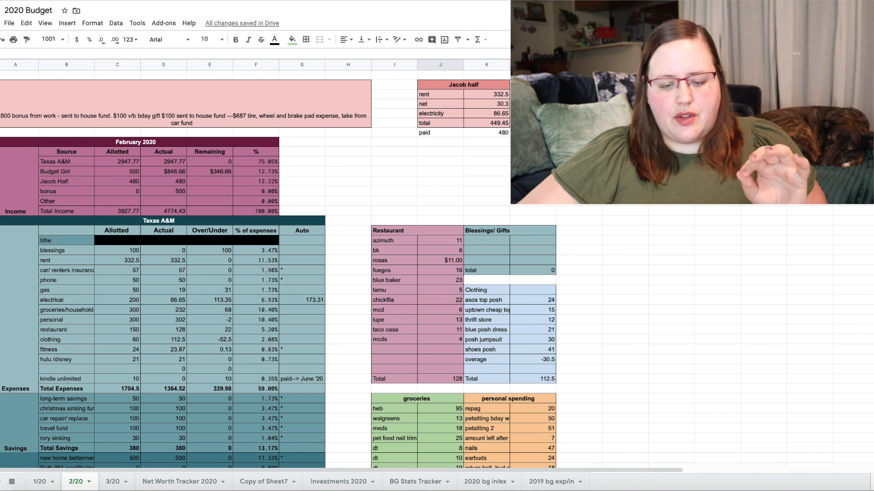
{"action": "mouse_move", "coordinate": [516, 346]}
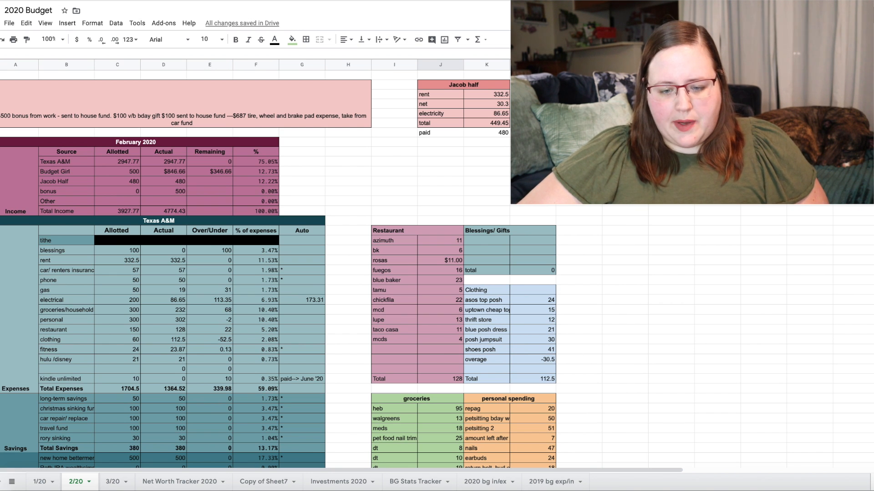
{"action": "scroll", "scroll_direction": "down", "scroll_amount": 3}
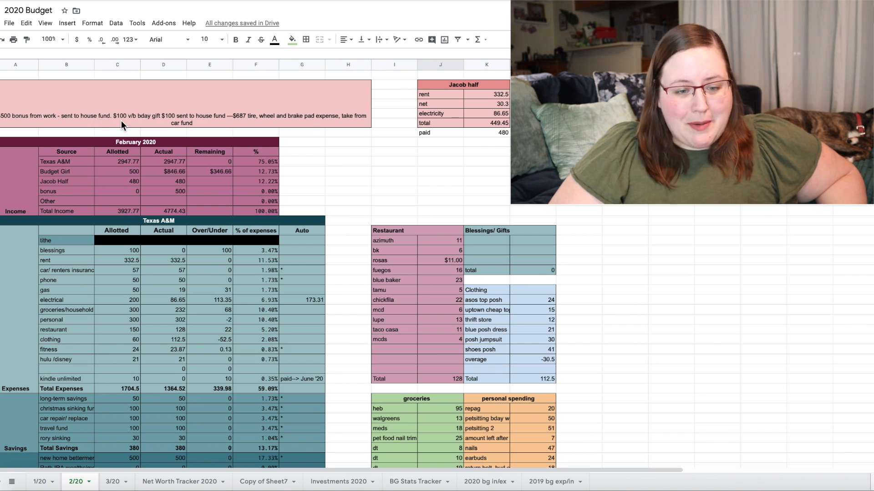
{"action": "mouse_move", "coordinate": [180, 123]}
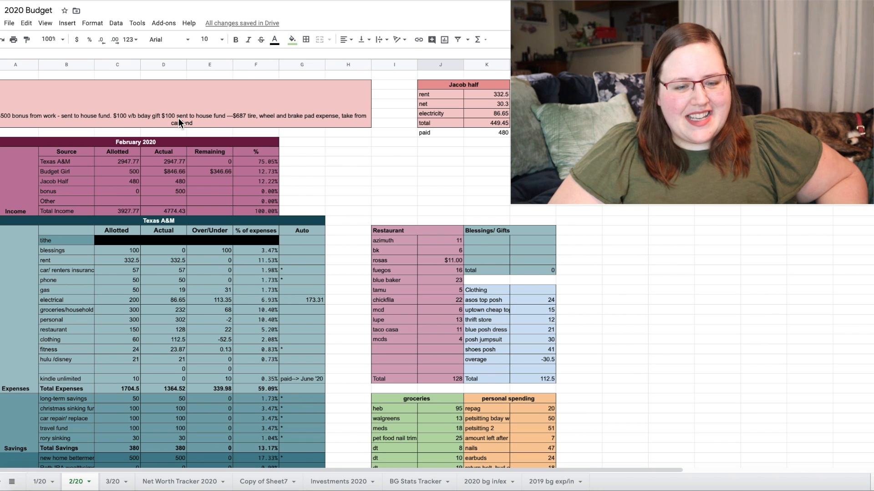
{"action": "mouse_move", "coordinate": [200, 123]}
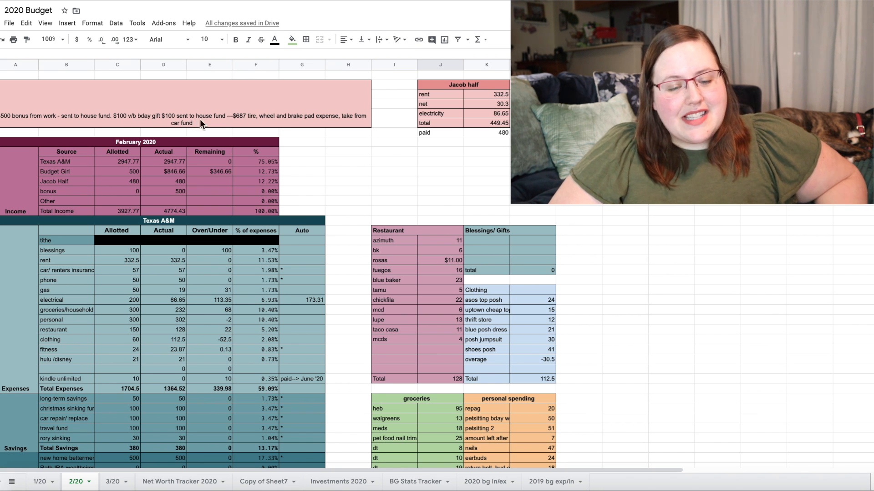
{"action": "mouse_move", "coordinate": [242, 125]}
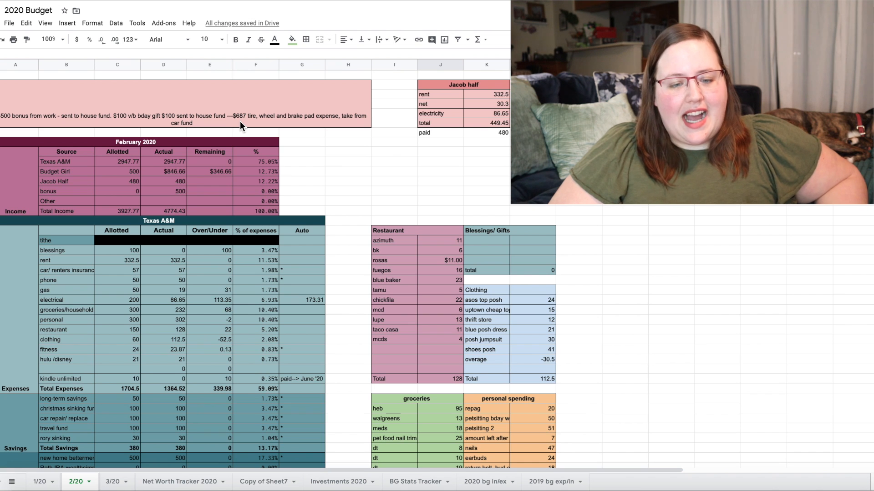
{"action": "mouse_move", "coordinate": [251, 124]}
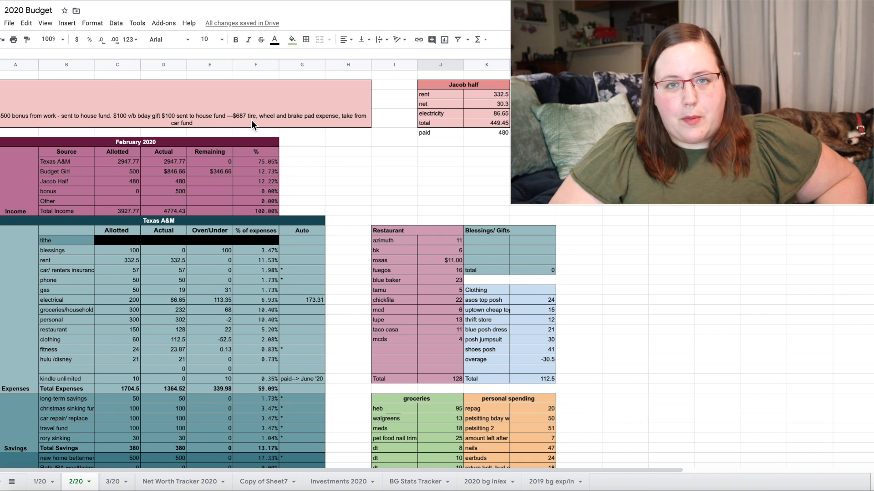
{"action": "mouse_move", "coordinate": [605, 398]}
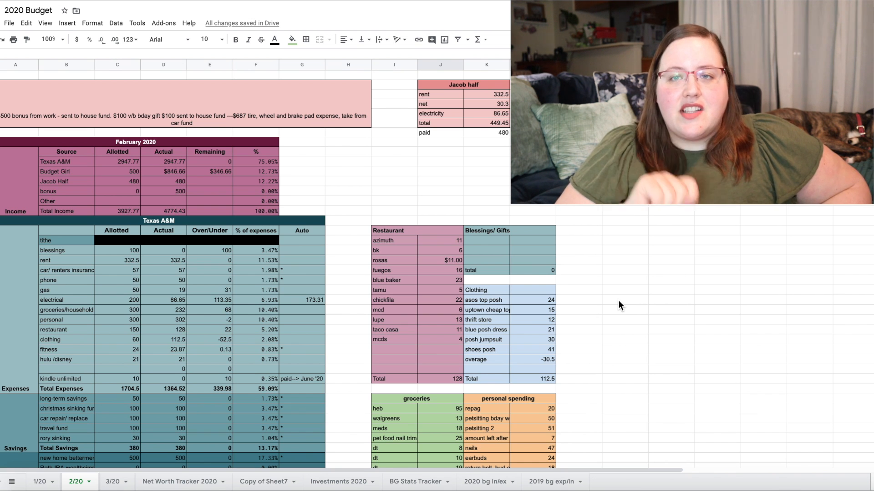
{"action": "left_click", "coordinate": [440, 161]}
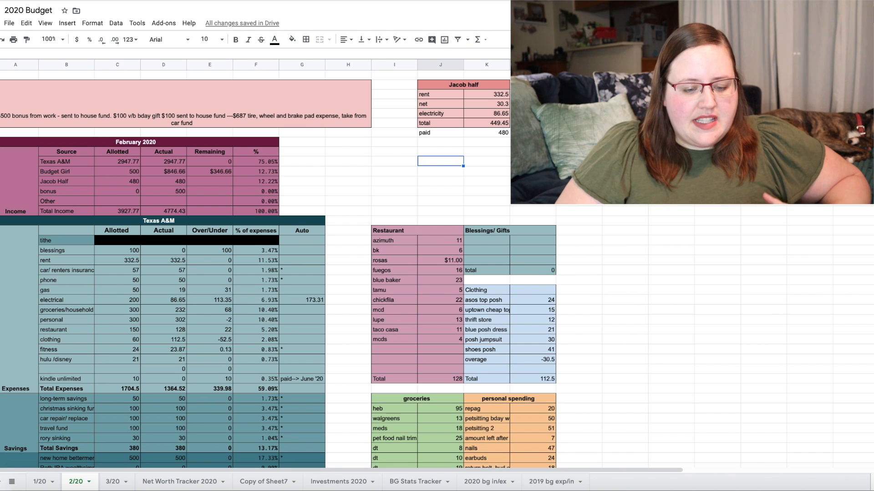
{"action": "scroll", "scroll_direction": "down", "scroll_amount": 3}
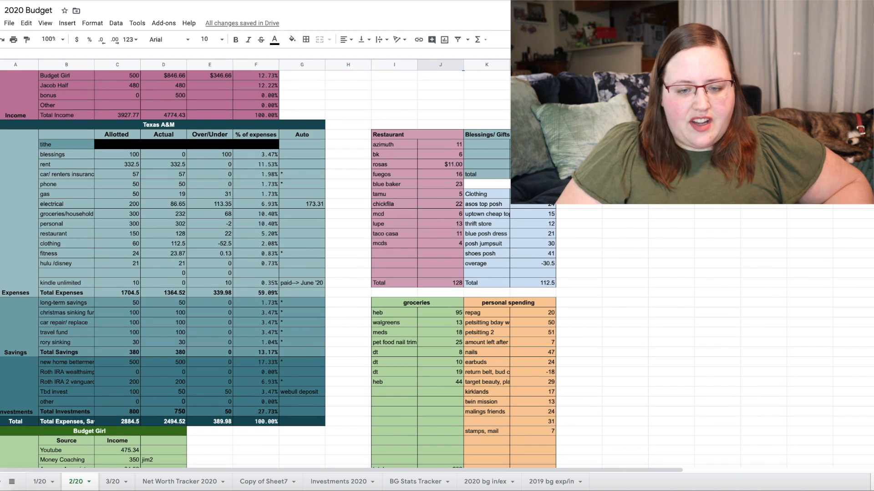
{"action": "scroll", "scroll_direction": "down", "scroll_amount": 3}
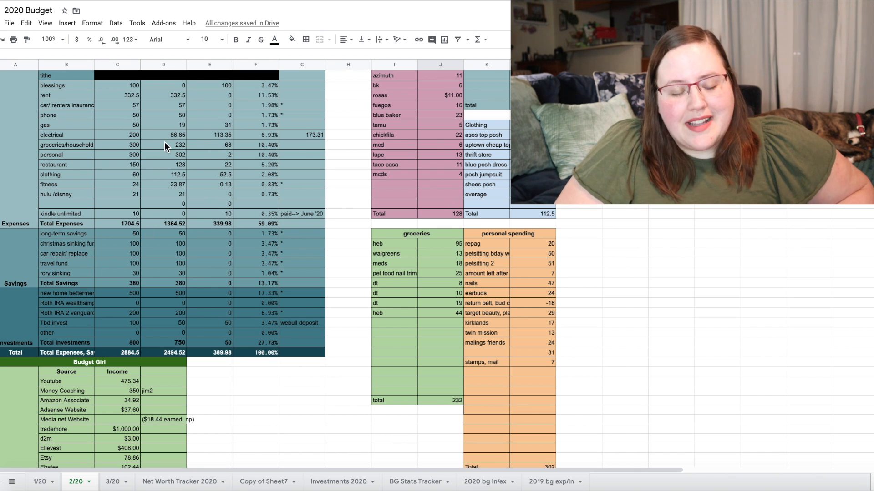
{"action": "mouse_move", "coordinate": [223, 149]}
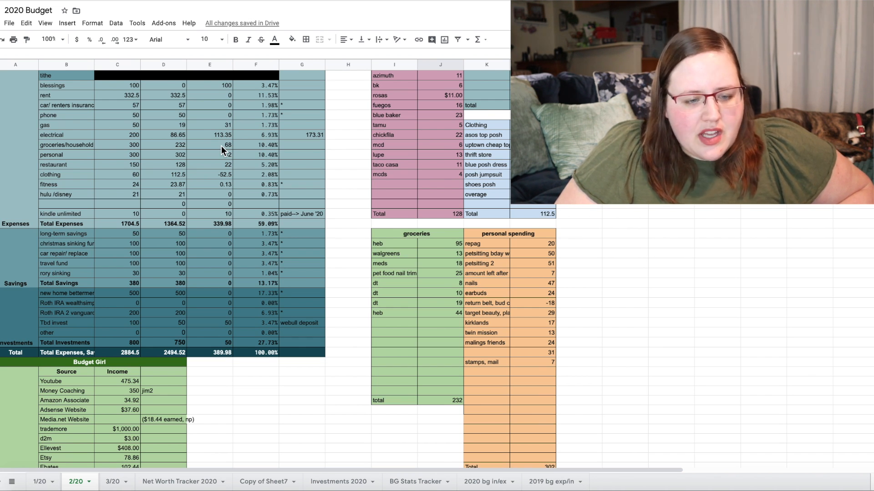
{"action": "mouse_move", "coordinate": [196, 152]}
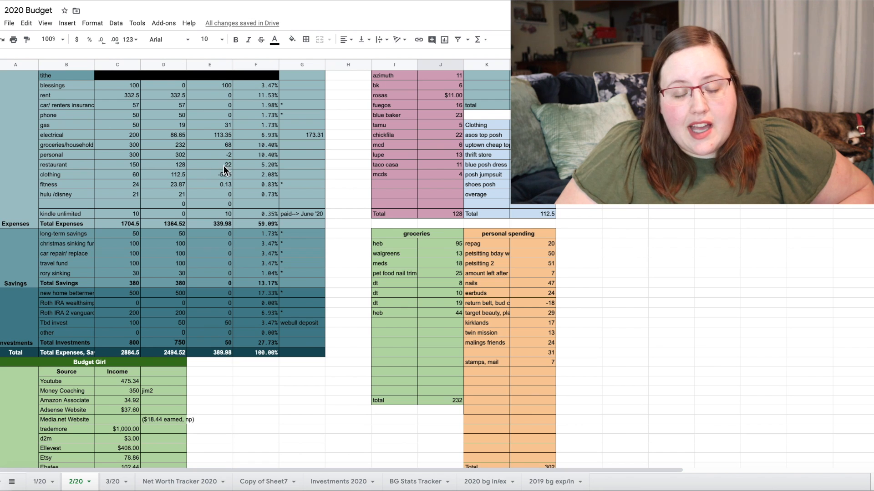
{"action": "mouse_move", "coordinate": [241, 189]}
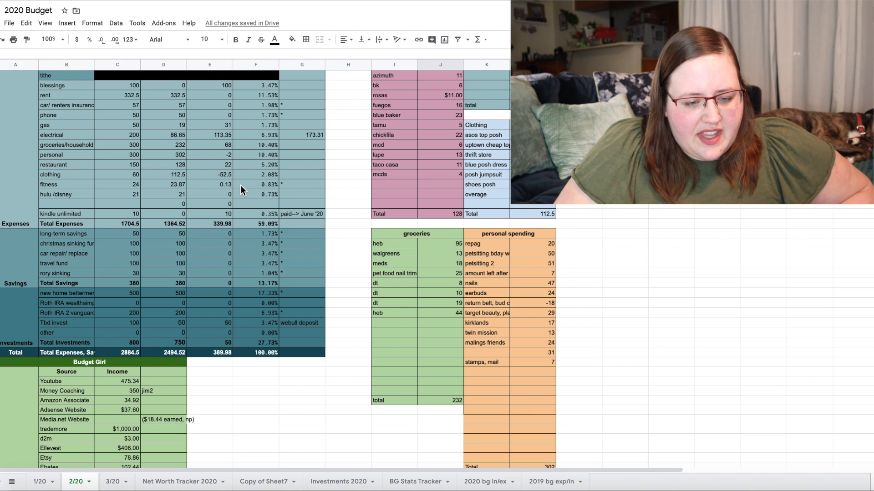
{"action": "left_click", "coordinate": [163, 323]}
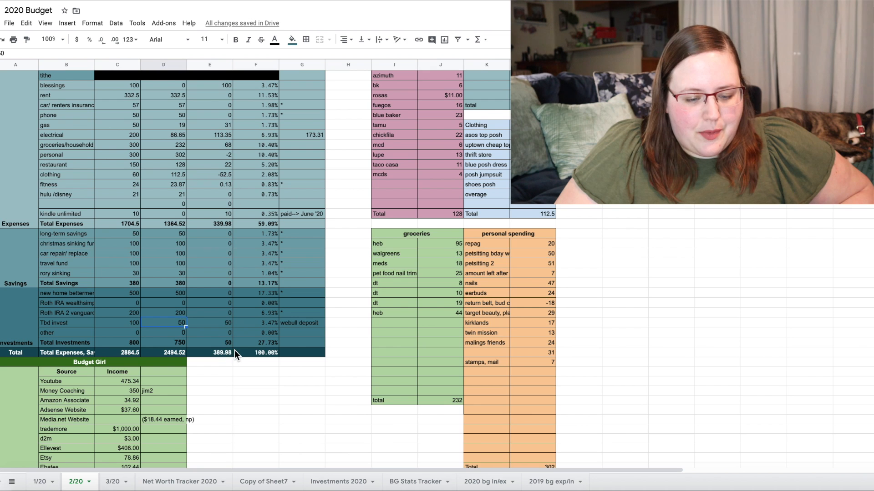
{"action": "left_click", "coordinate": [210, 352]}
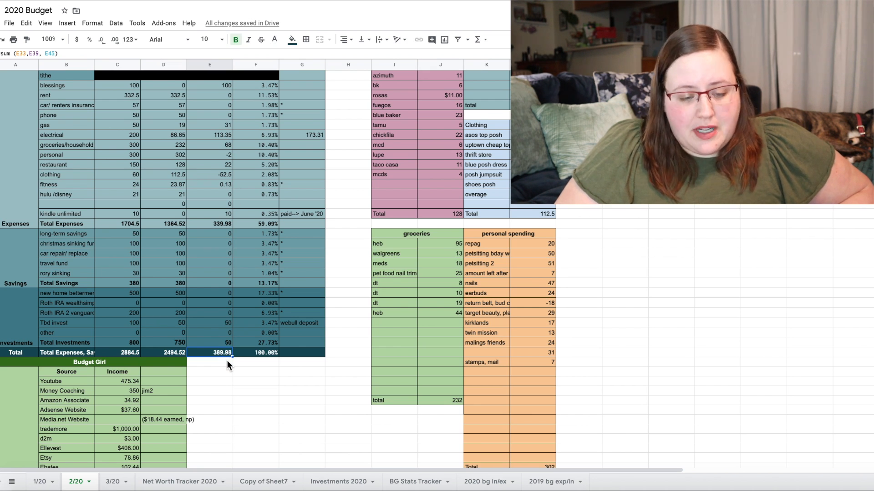
{"action": "mouse_move", "coordinate": [224, 290]}
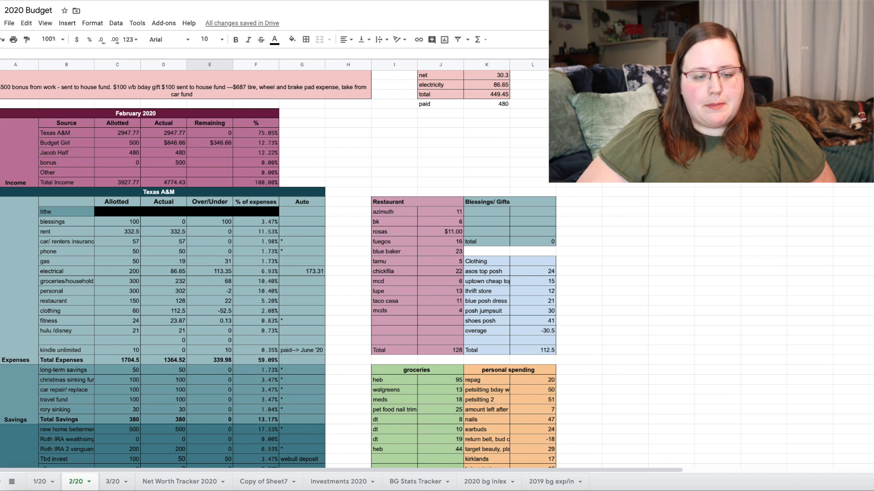
{"action": "scroll", "scroll_direction": "down", "scroll_amount": 3}
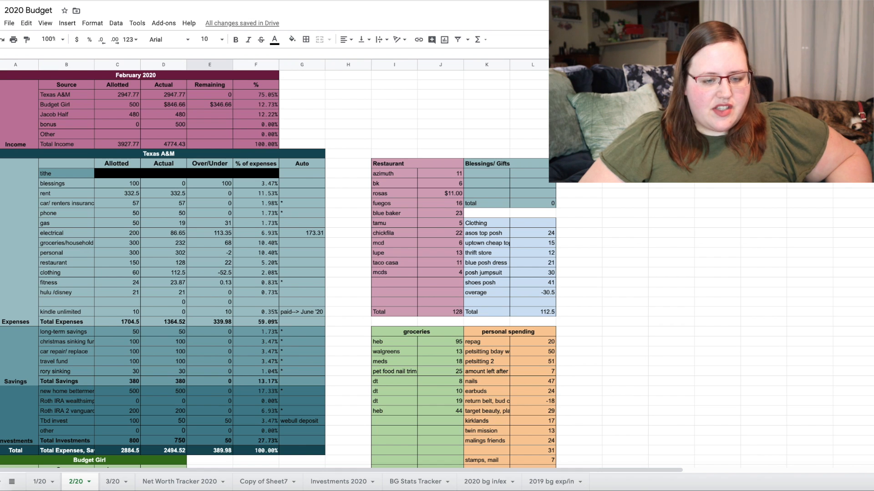
{"action": "scroll", "scroll_direction": "down", "scroll_amount": 3}
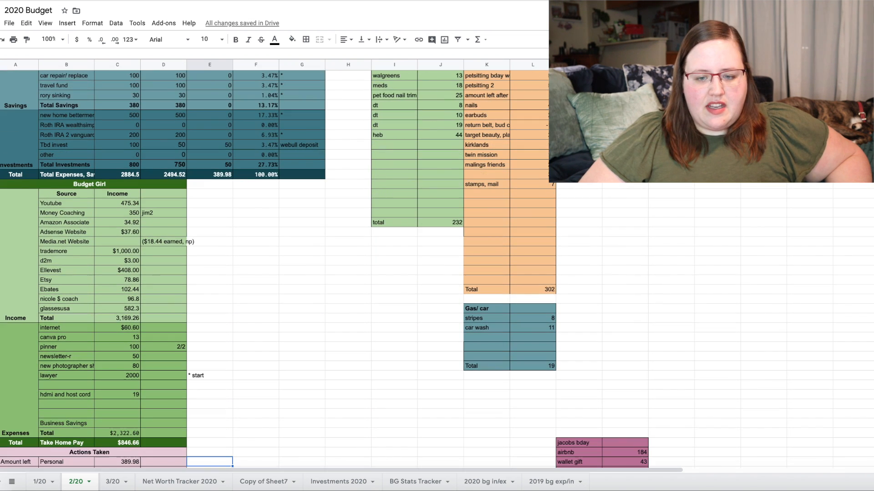
{"action": "scroll", "scroll_direction": "down", "scroll_amount": 3}
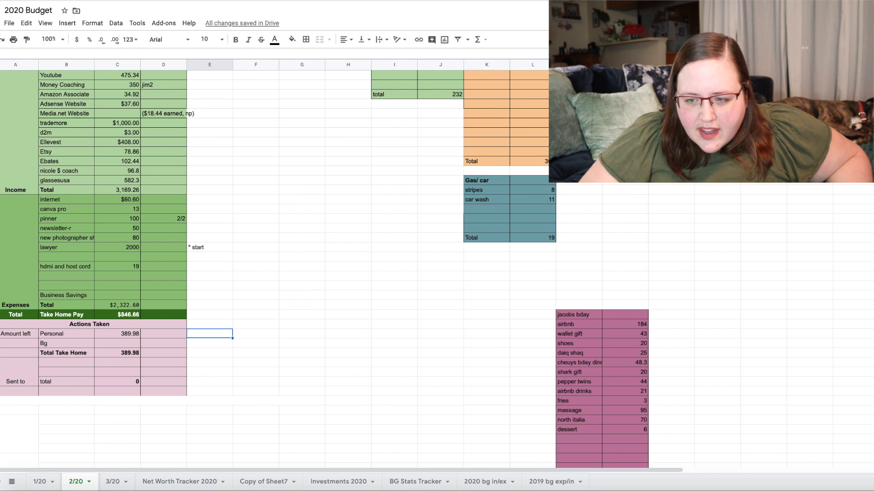
{"action": "scroll", "scroll_direction": "down", "scroll_amount": 3}
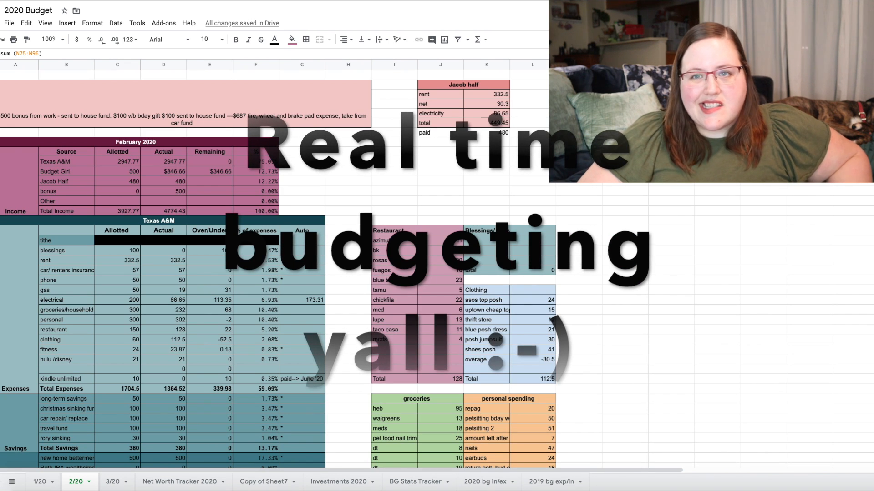
{"action": "scroll", "scroll_direction": "down", "scroll_amount": 3}
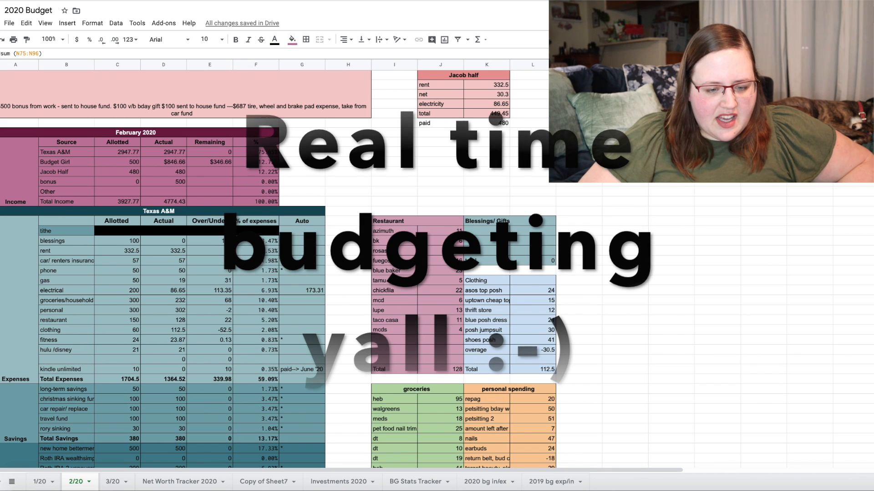
{"action": "scroll", "scroll_direction": "down", "scroll_amount": 3}
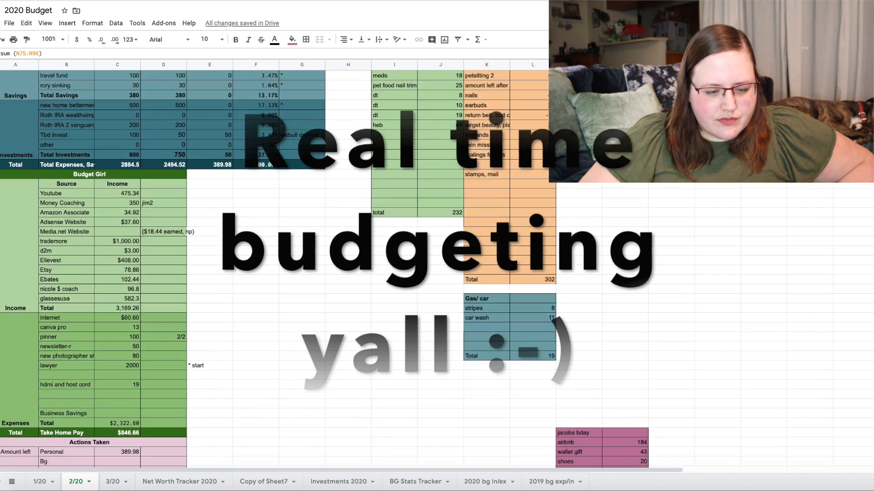
{"action": "scroll", "scroll_direction": "down", "scroll_amount": 3}
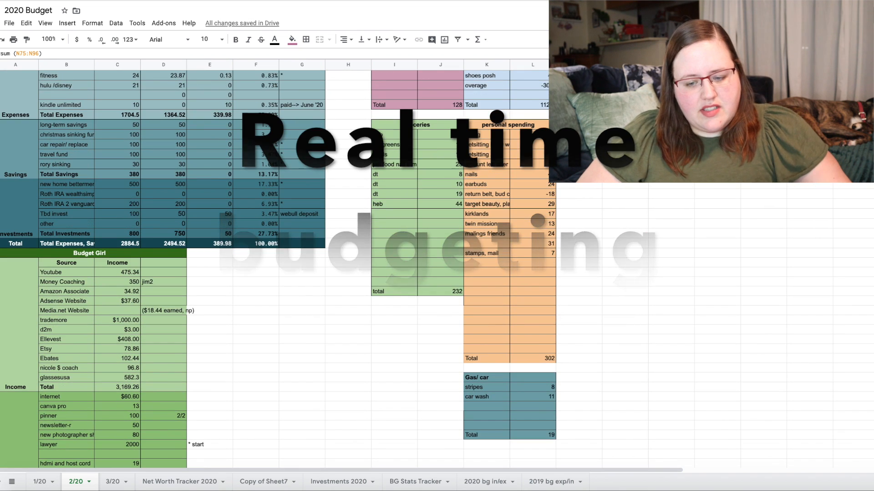
{"action": "scroll", "scroll_direction": "down", "scroll_amount": 3}
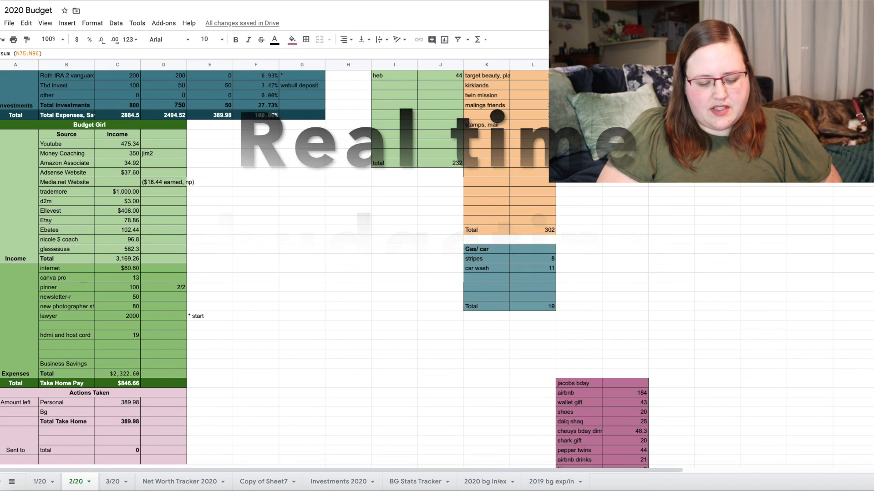
{"action": "scroll", "scroll_direction": "down", "scroll_amount": 3}
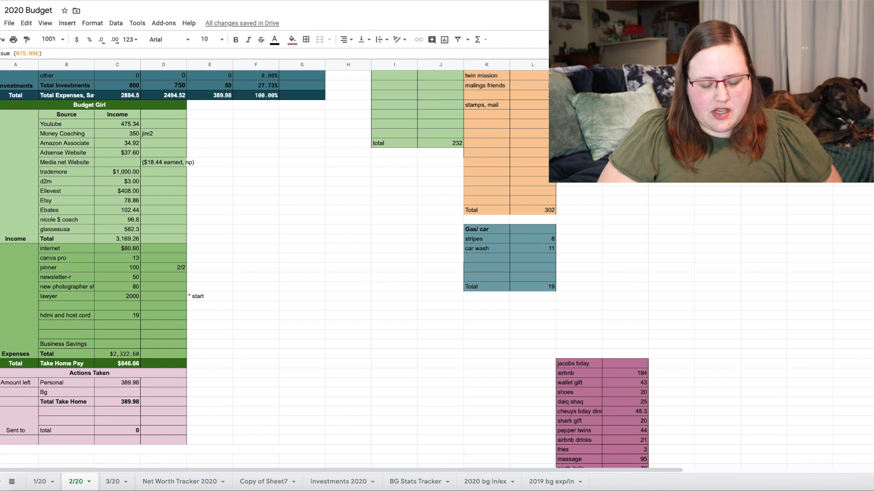
{"action": "scroll", "scroll_direction": "down", "scroll_amount": 3}
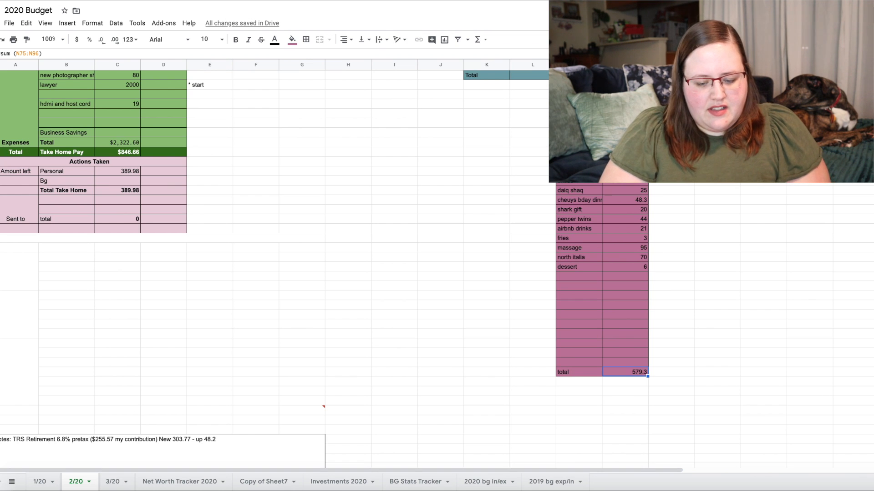
Step: Note 'minus 389.98 left over', '189.32 from travel fund' and 'see bday box' beside the birthday table
{"action": "type", "text": "minus"}
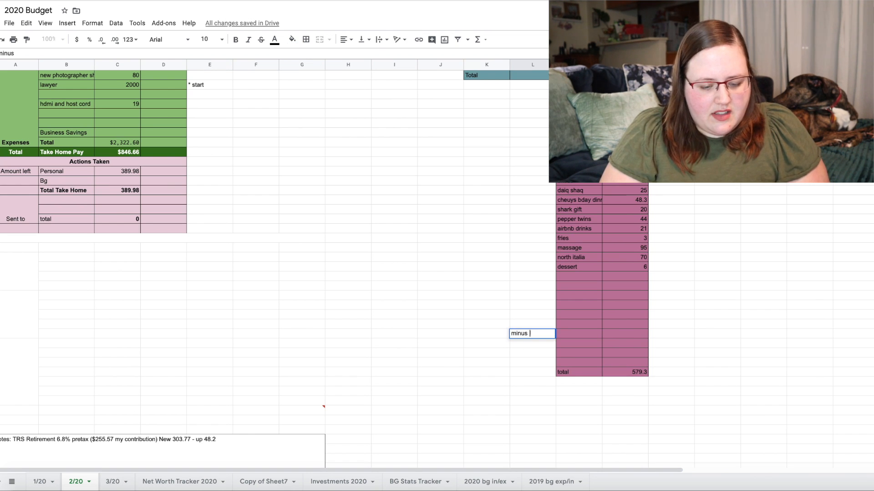
{"action": "type", "text": "389.98 left over"}
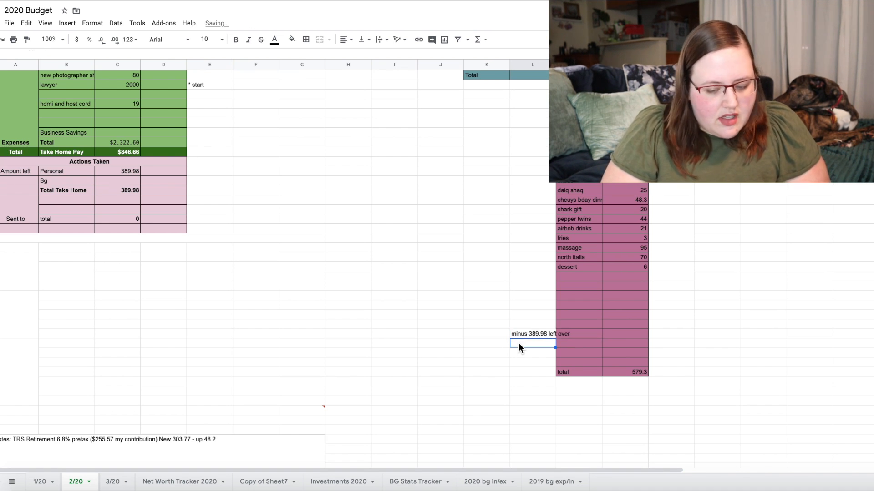
{"action": "type", "text": "189.32 from t"}
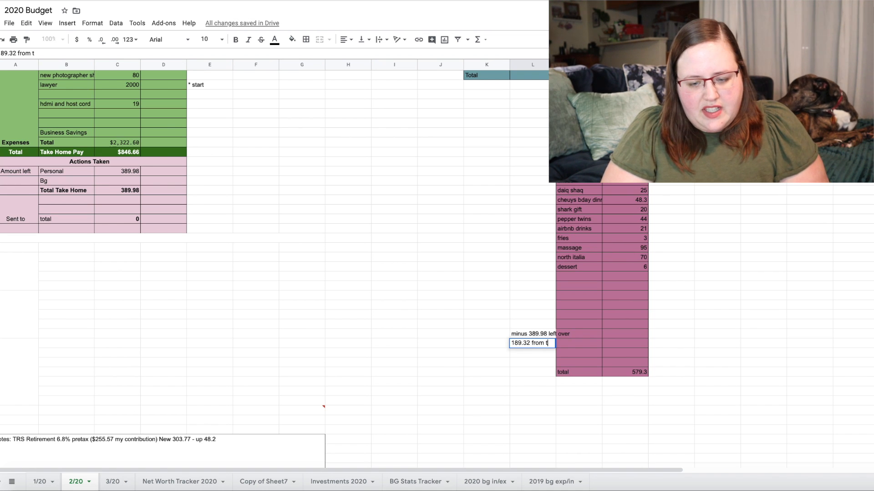
{"action": "type", "text": "ravel fund"}
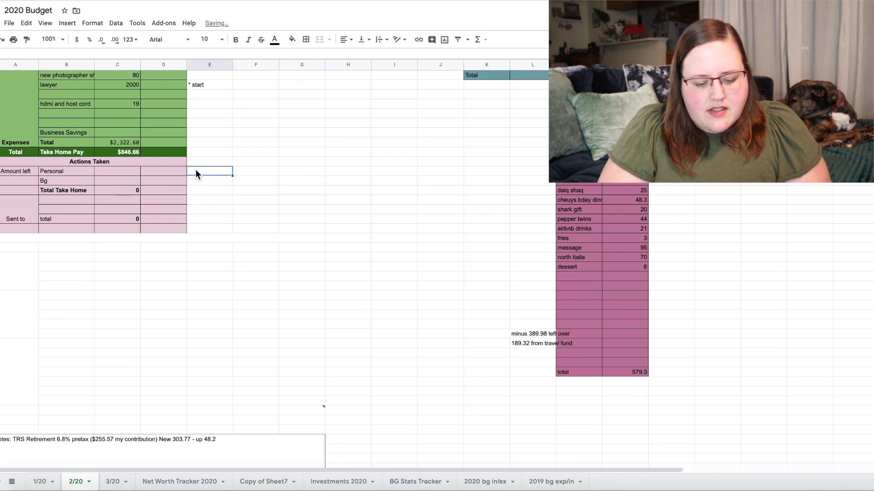
{"action": "type", "text": "ssee jacob bday"}
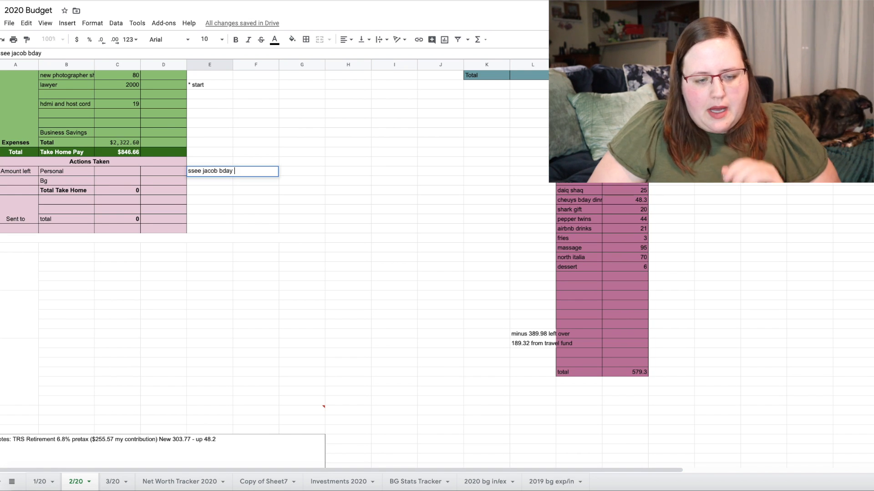
{"action": "type", "text": "box"}
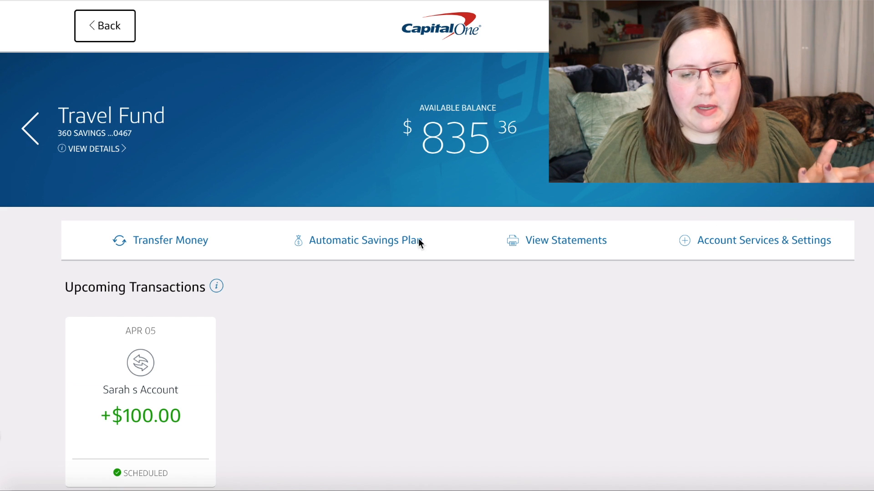
{"action": "mouse_move", "coordinate": [160, 242]}
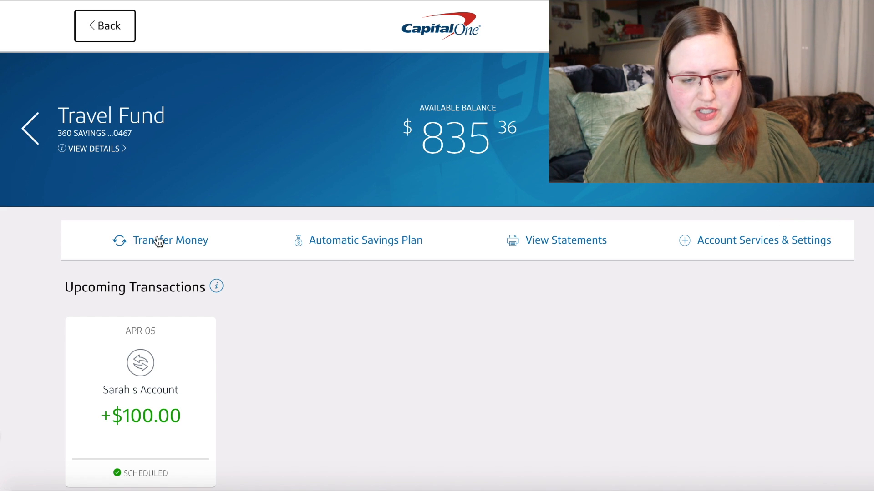
Step: Transfer 189.32 from the Travel Fund to Sarah's checking account
{"action": "left_click", "coordinate": [173, 241]}
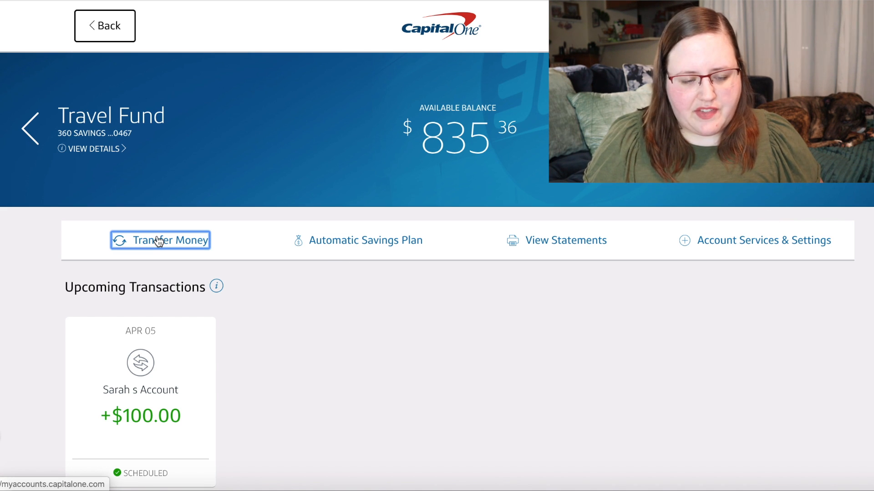
{"action": "left_click", "coordinate": [169, 240]}
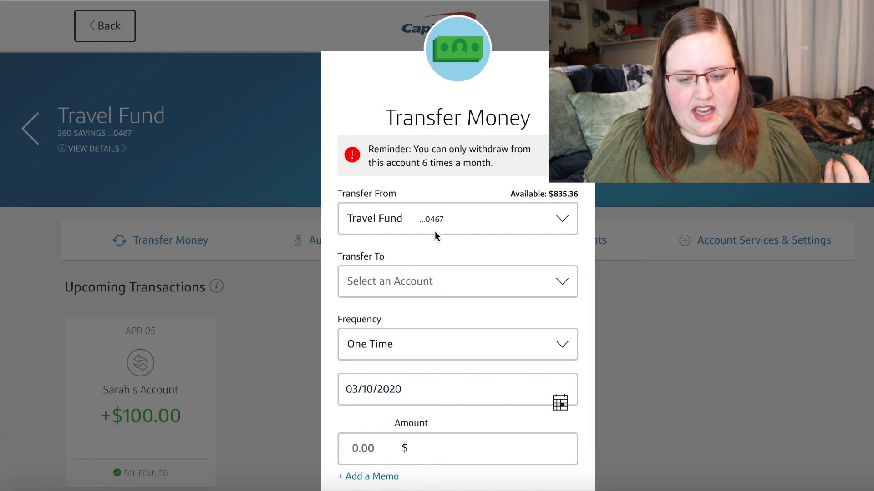
{"action": "left_click", "coordinate": [457, 218]}
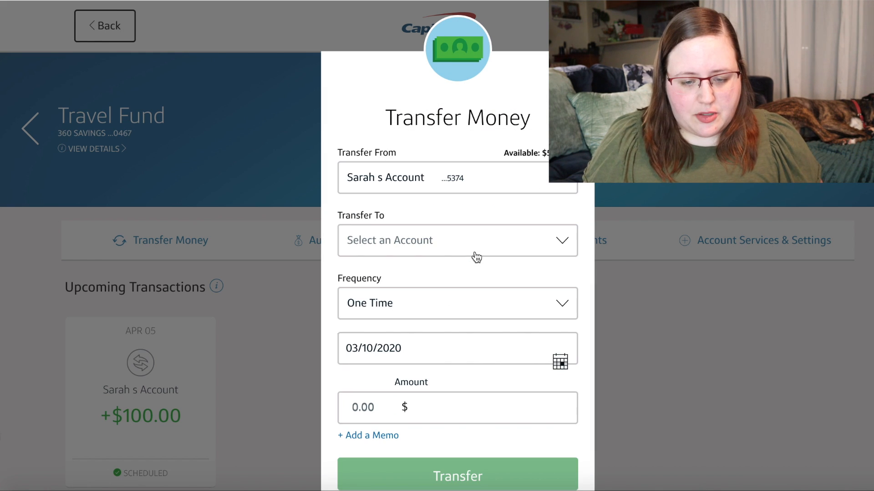
{"action": "left_click", "coordinate": [457, 241]}
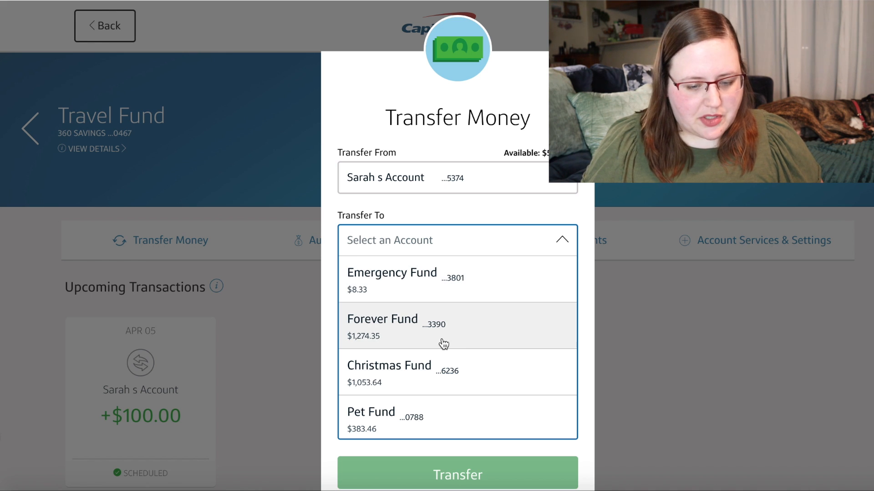
{"action": "mouse_move", "coordinate": [479, 338]}
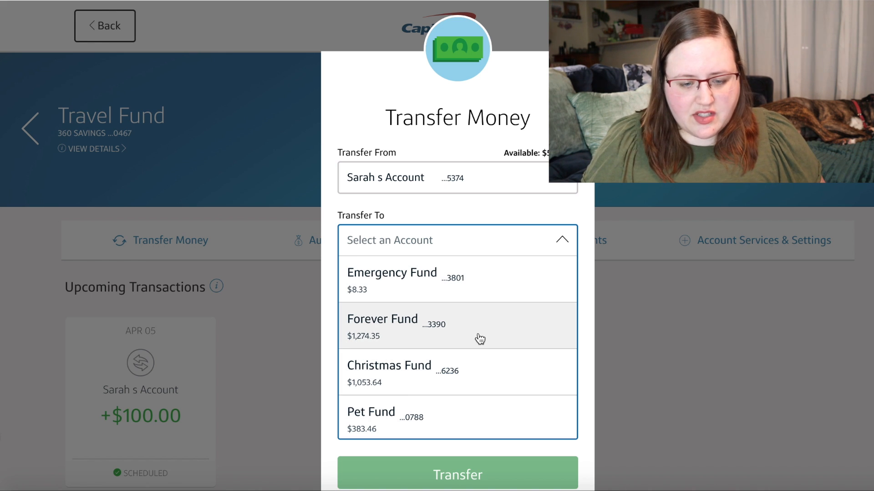
{"action": "mouse_move", "coordinate": [481, 430]}
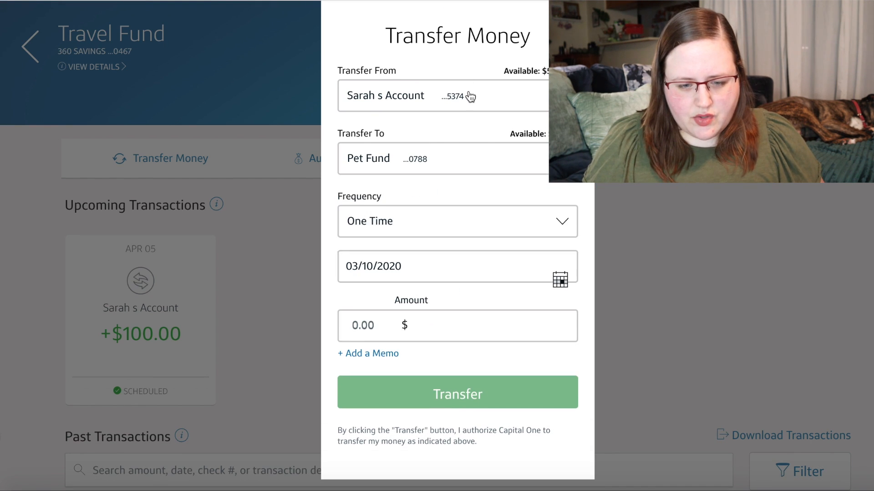
{"action": "left_click", "coordinate": [444, 96]}
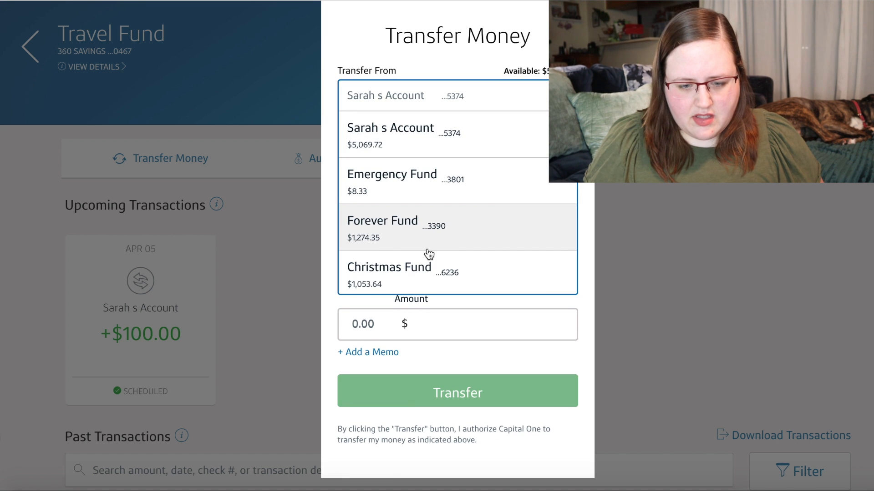
{"action": "scroll", "scroll_direction": "down", "scroll_amount": 3}
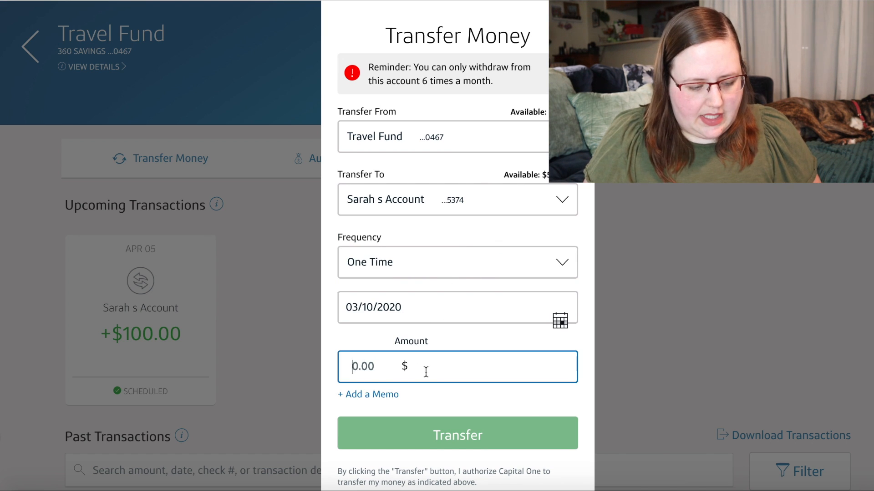
{"action": "type", "text": "189.32"}
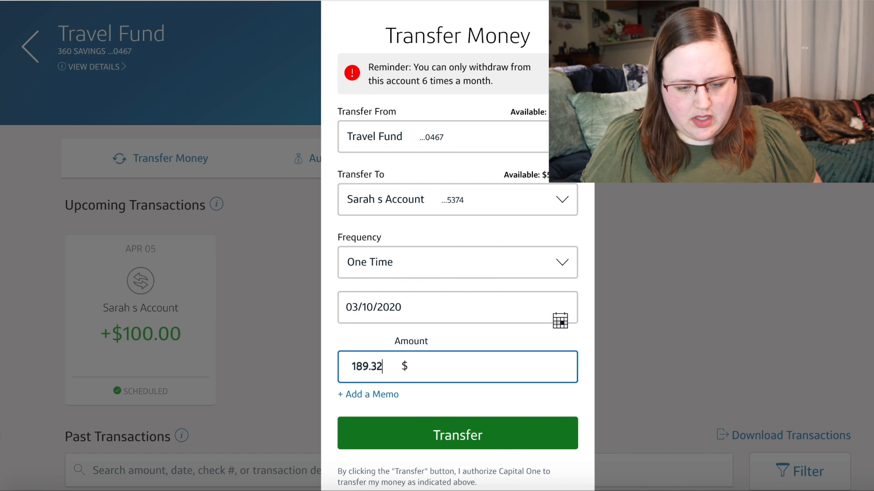
{"action": "left_click", "coordinate": [457, 433]}
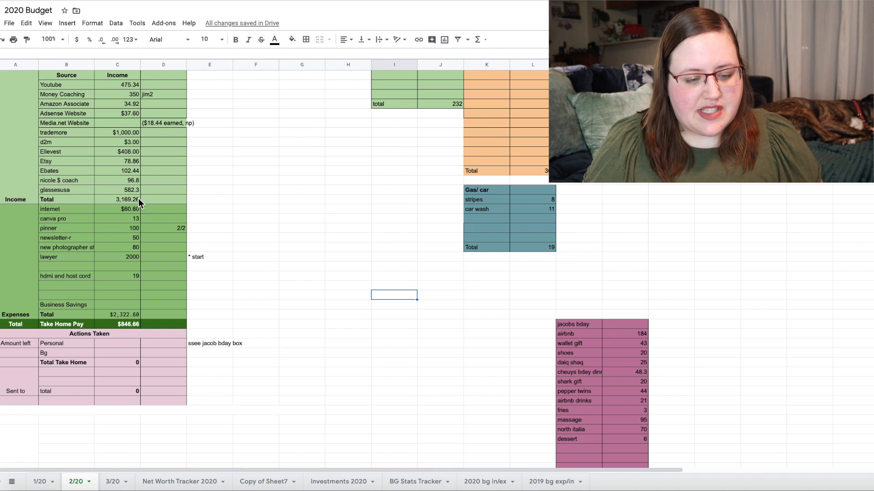
{"action": "mouse_move", "coordinate": [147, 209]}
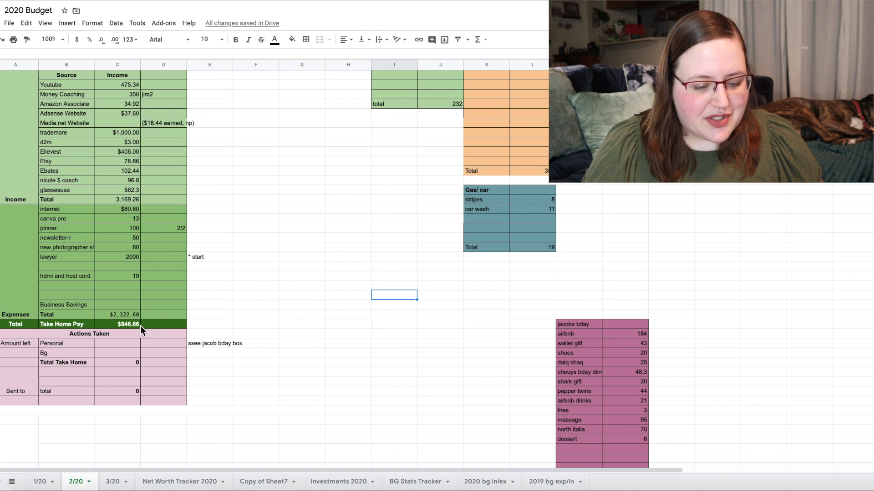
{"action": "mouse_move", "coordinate": [134, 353]}
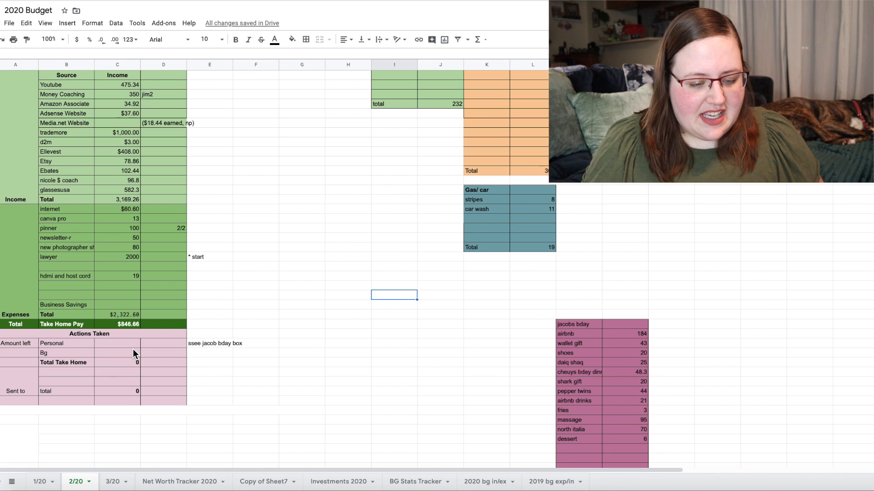
Step: Enter 846.65 for Bg and as the sent-to total, noting it goes to the new home
{"action": "left_click", "coordinate": [117, 352]}
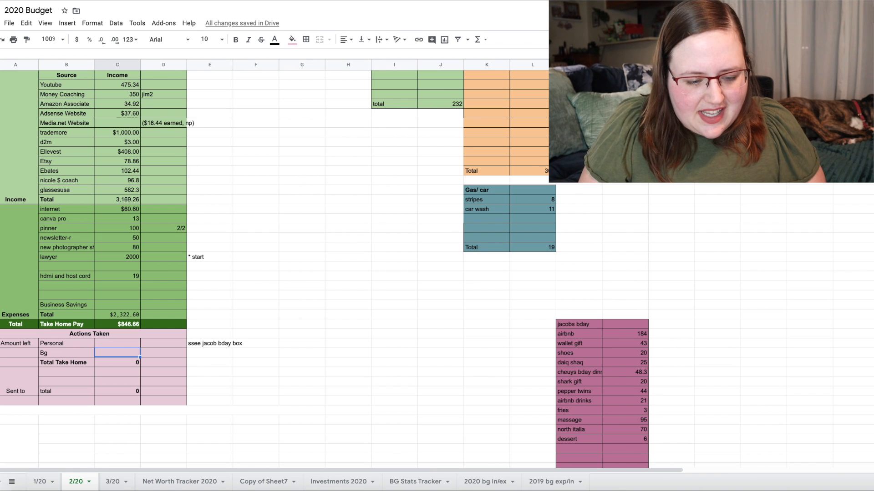
{"action": "type", "text": "846.65"}
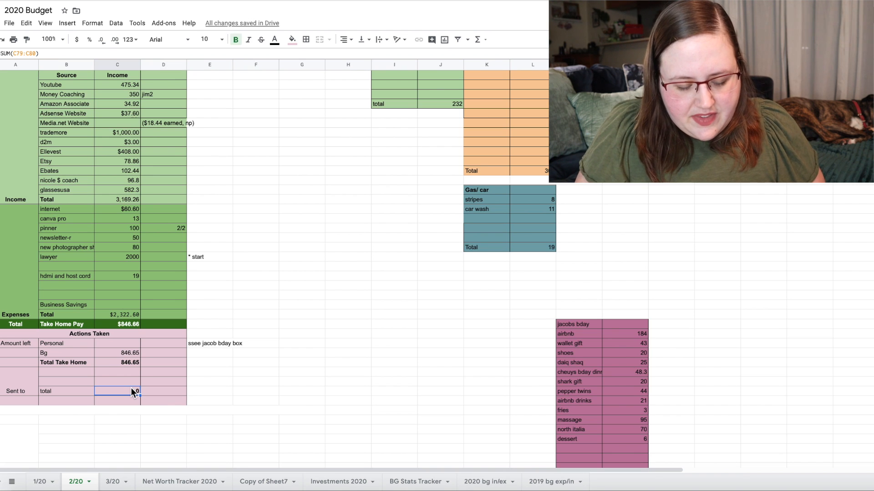
{"action": "type", "text": "8"}
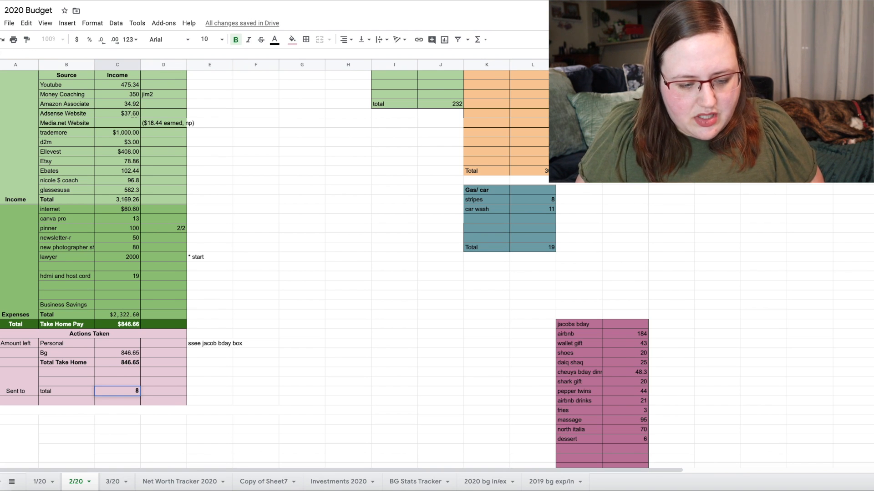
{"action": "type", "text": "846.65"}
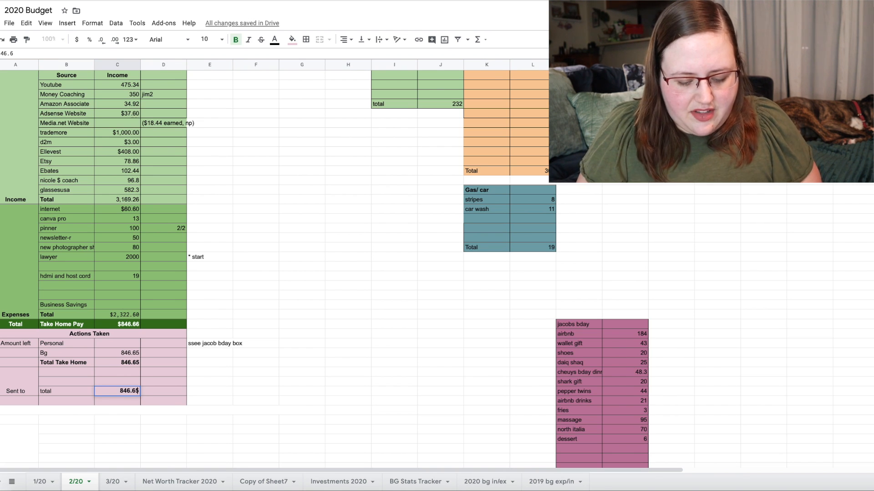
{"action": "type", "text": "new ho"}
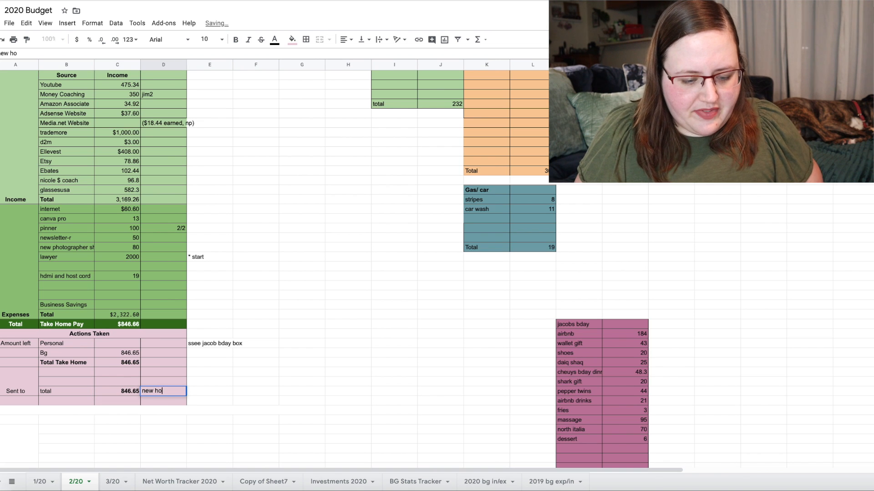